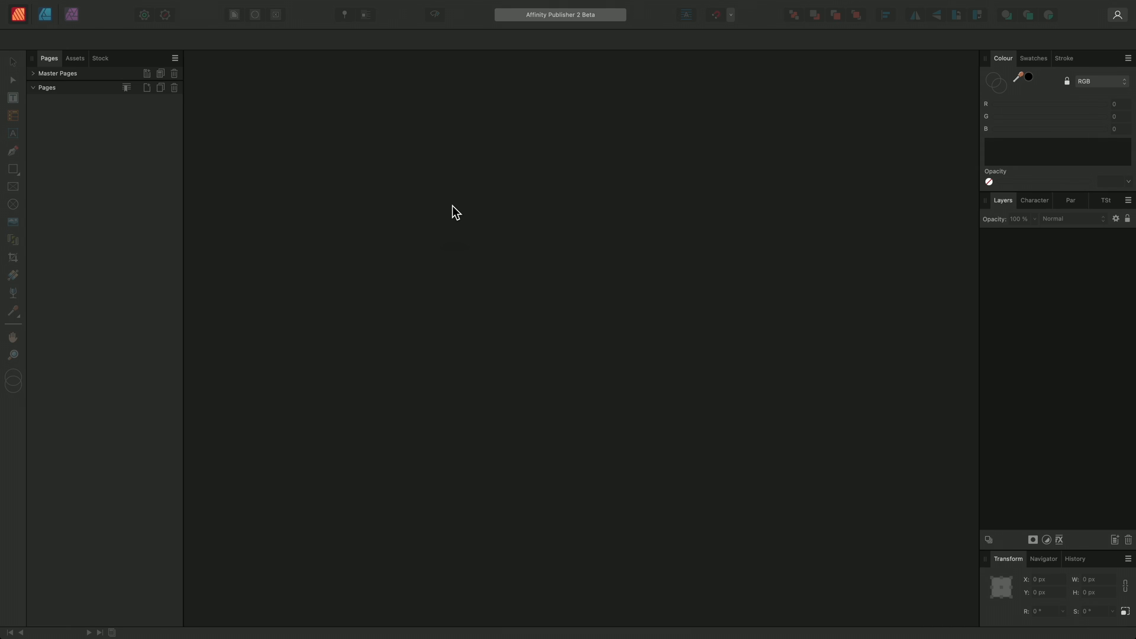
Step: Show the Books panel from the Window menu and create a new untitled book
click(405, 6)
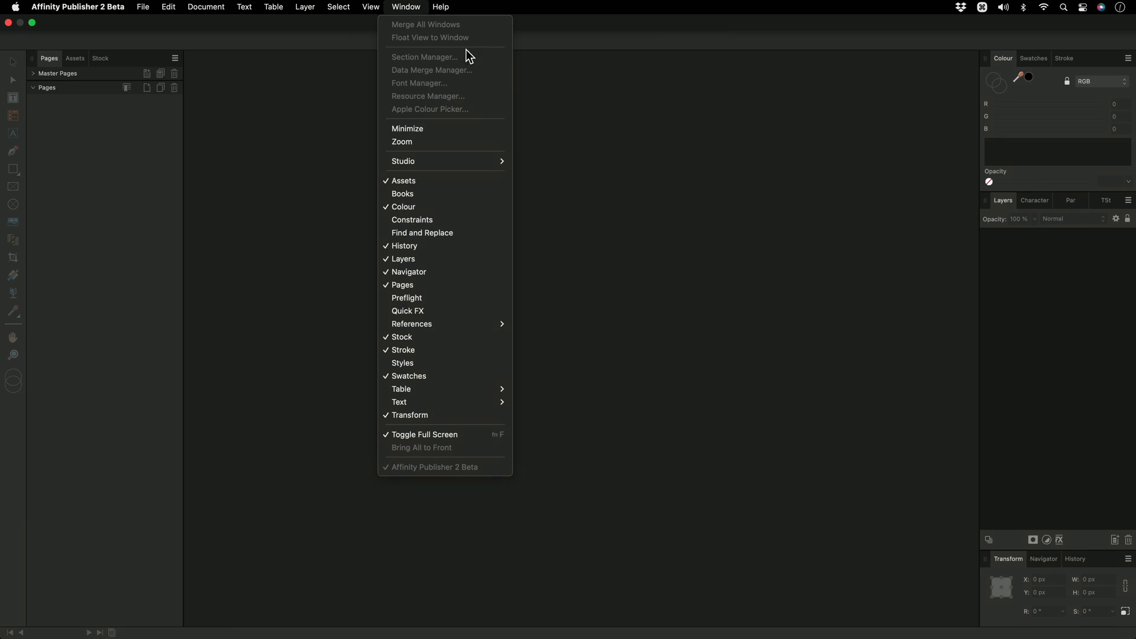
click(402, 194)
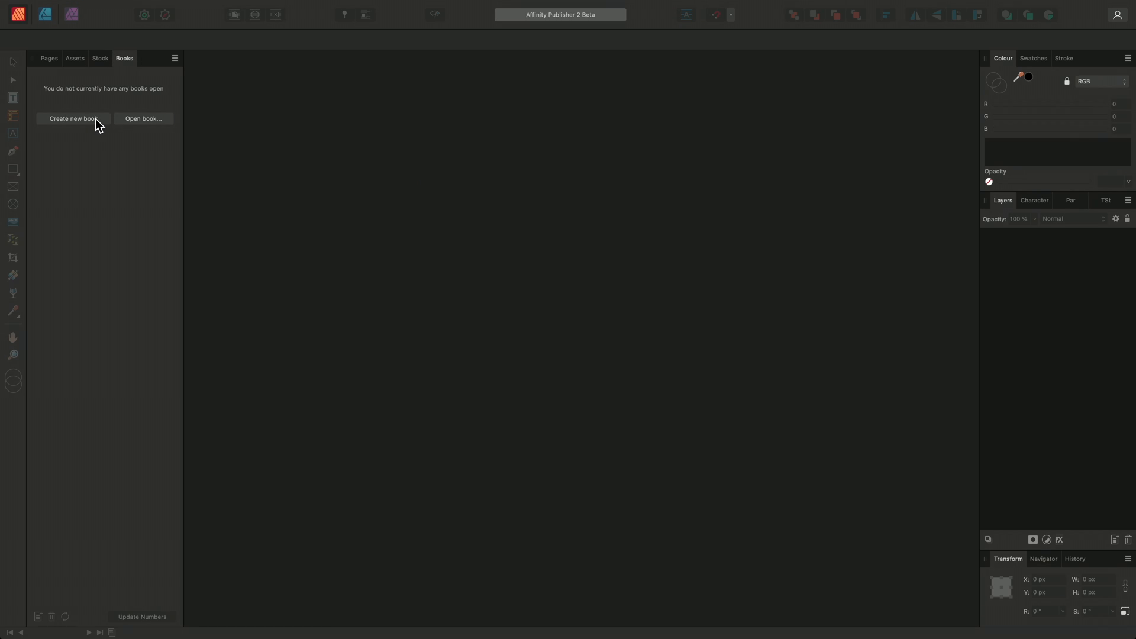
click(73, 118)
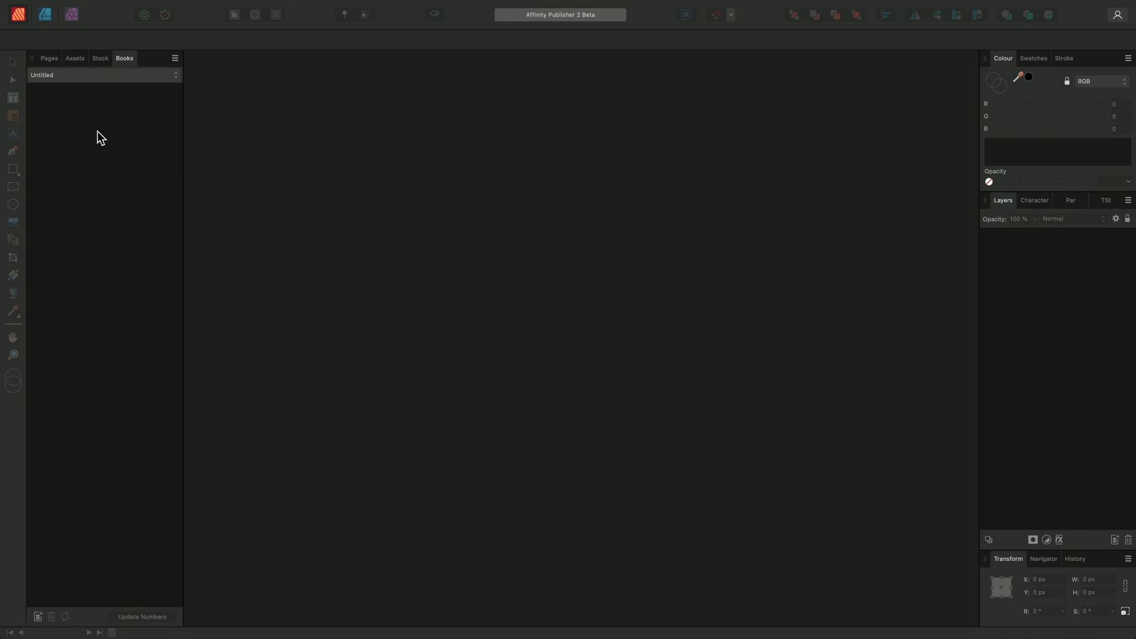
Step: Add the six .afpub files: spring, summer, autumn, winter, front cover and back cover
click(174, 58)
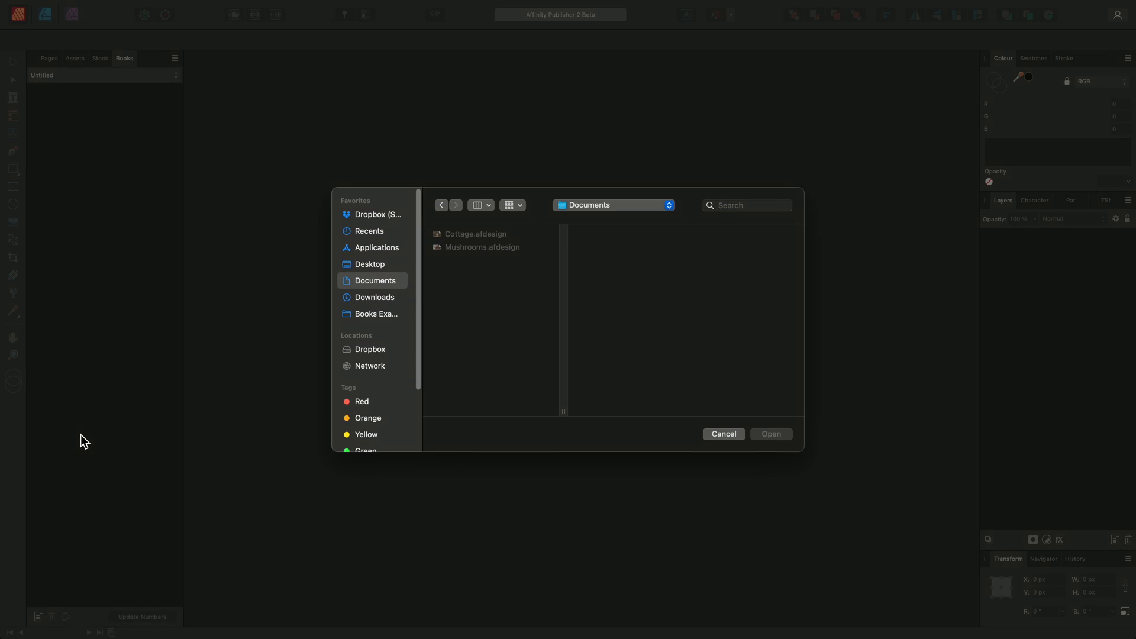
mouse_move(372, 313)
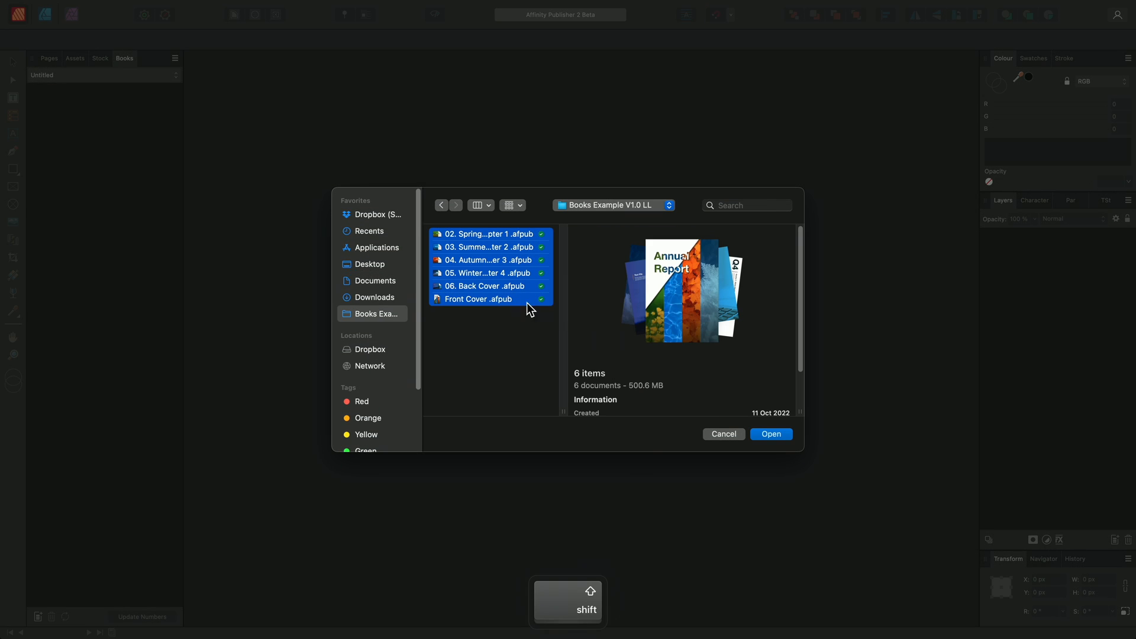
click(770, 433)
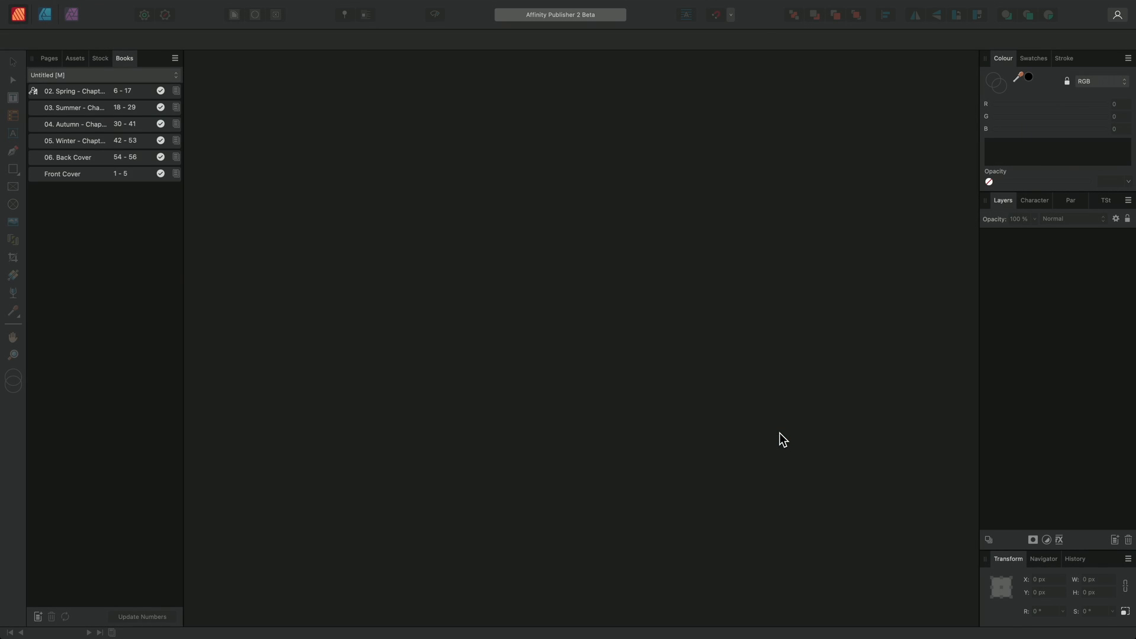
Step: Move Front Cover to the top of the chapter list so pages run 1–56
click(142, 616)
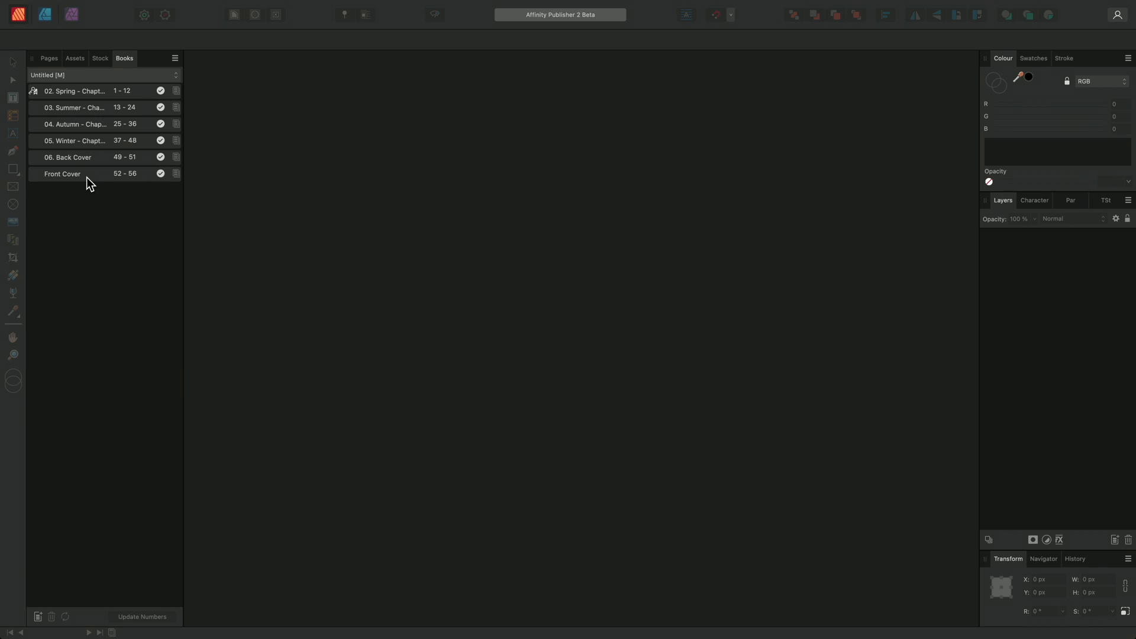
drag(62, 173, 61, 90)
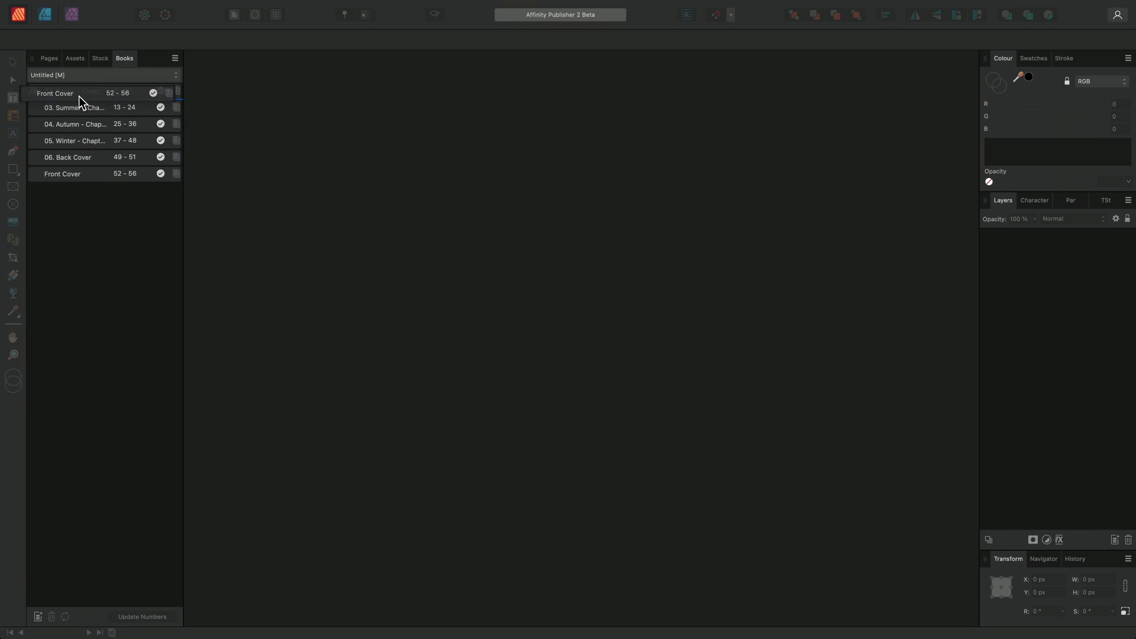
click(142, 617)
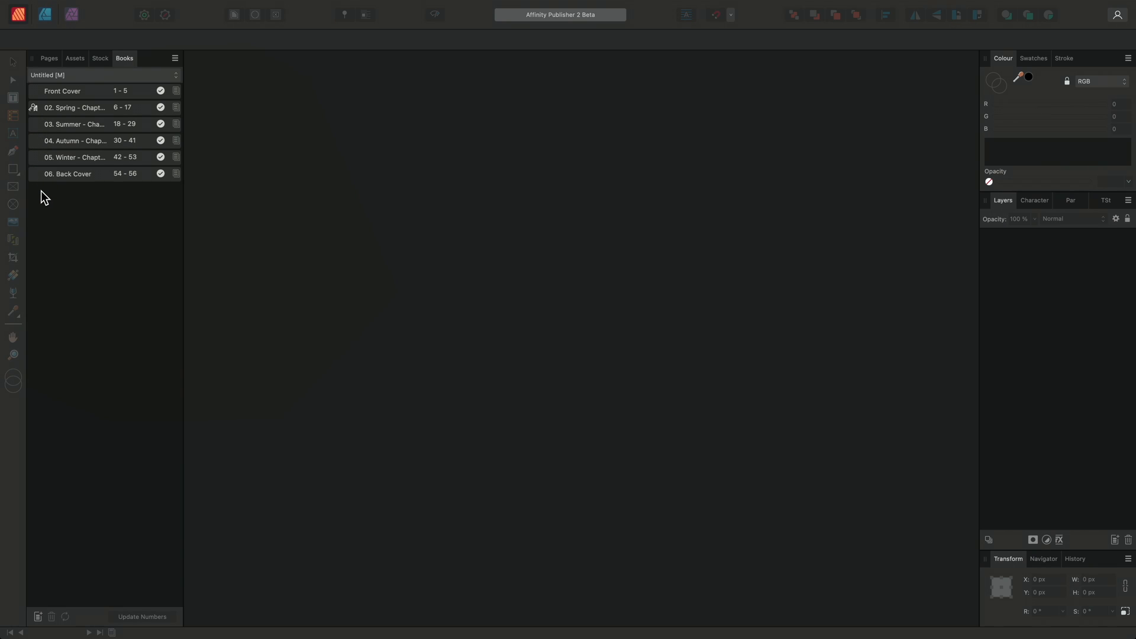
mouse_move(100, 181)
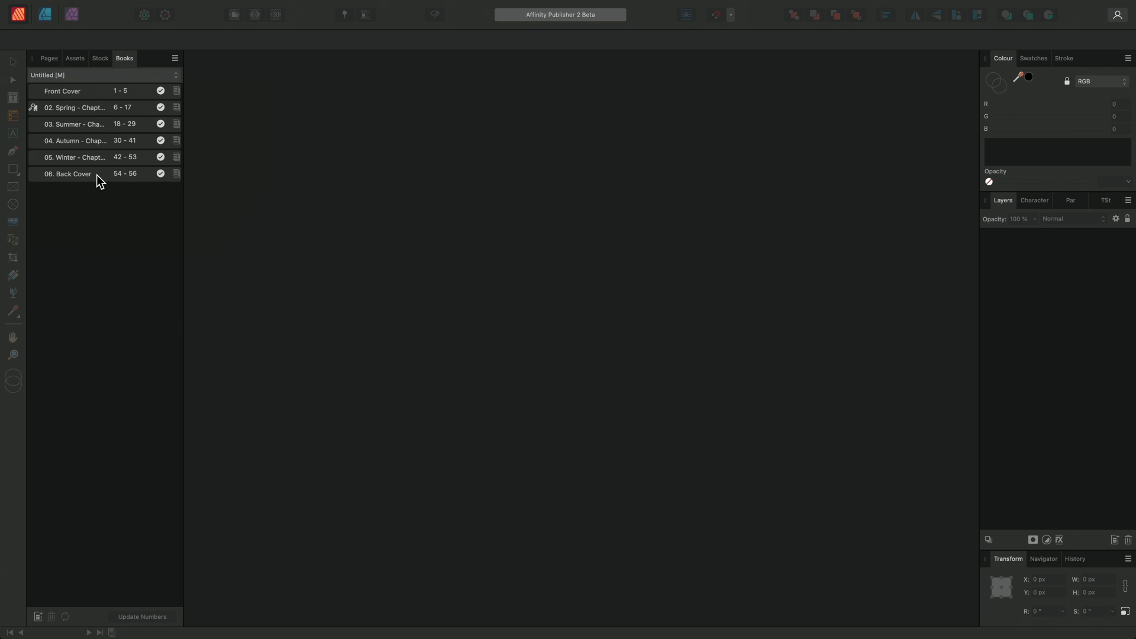
click(67, 174)
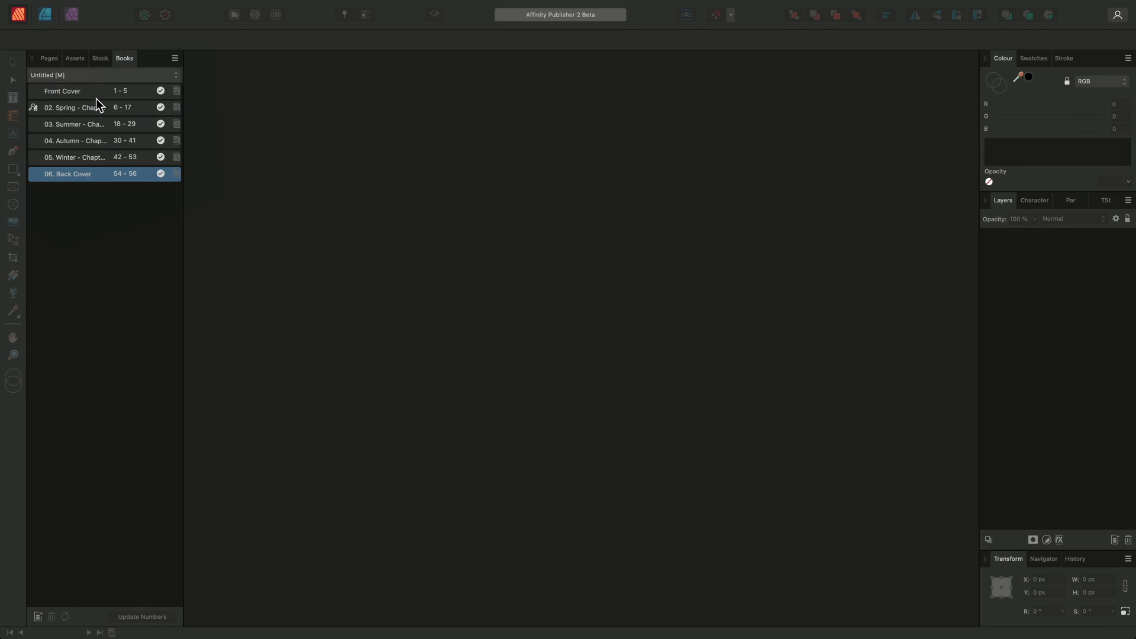
click(174, 58)
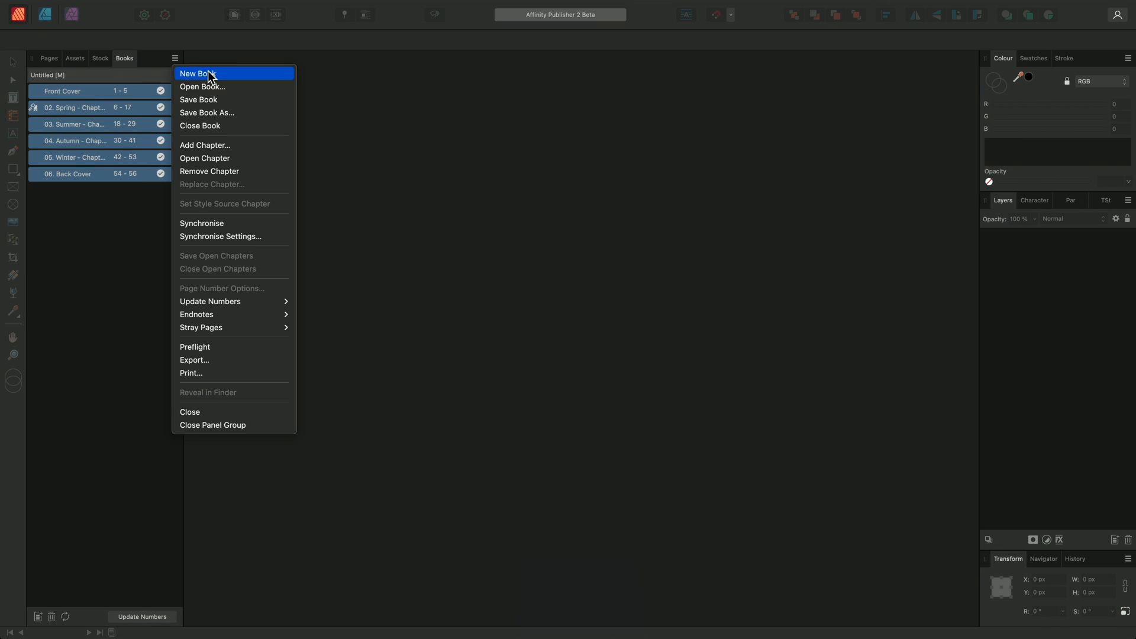
mouse_move(210, 300)
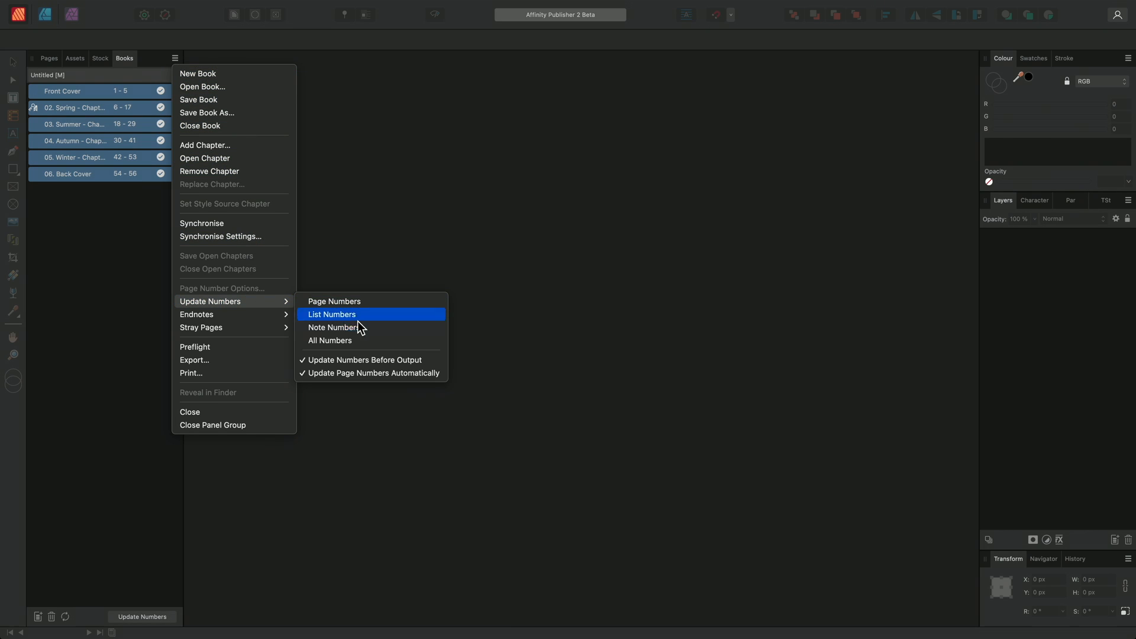
click(332, 313)
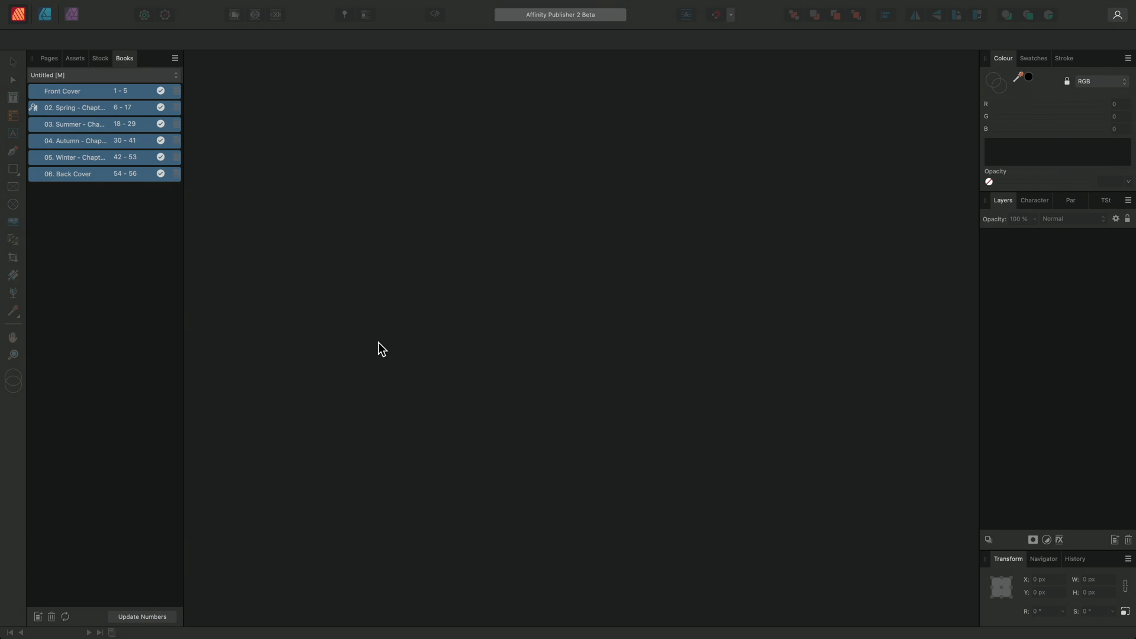
mouse_move(375, 282)
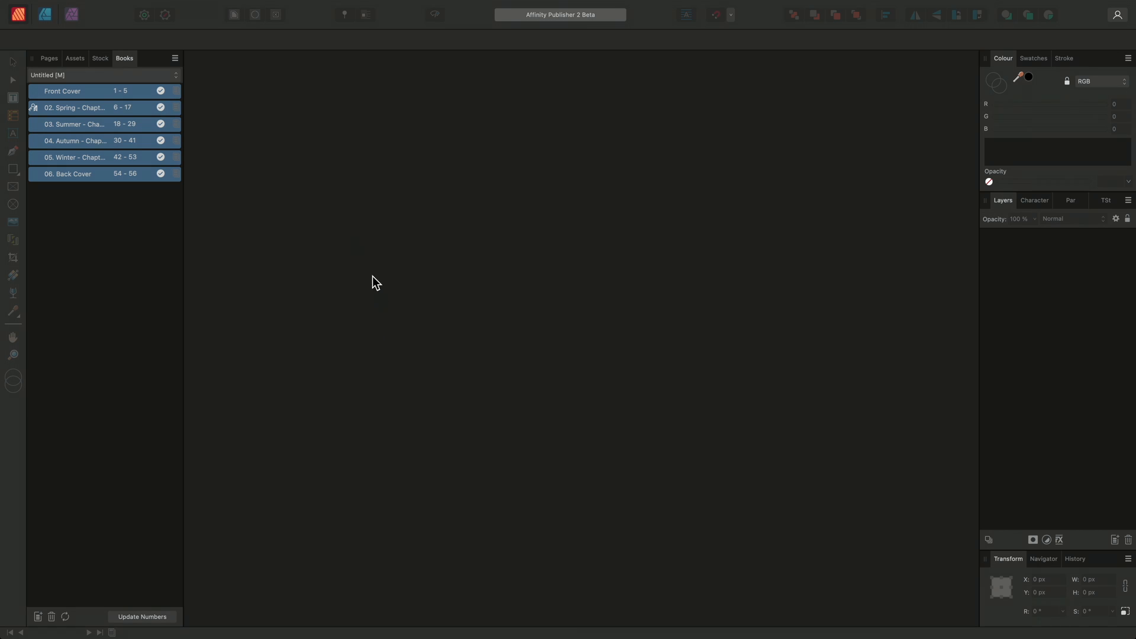
click(174, 58)
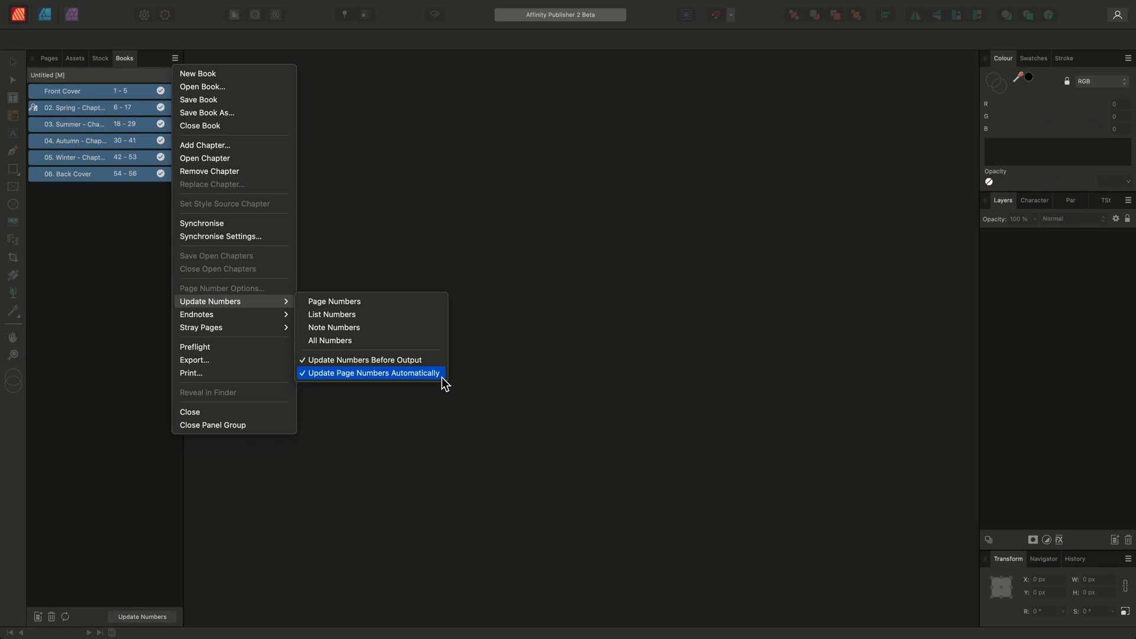
click(370, 372)
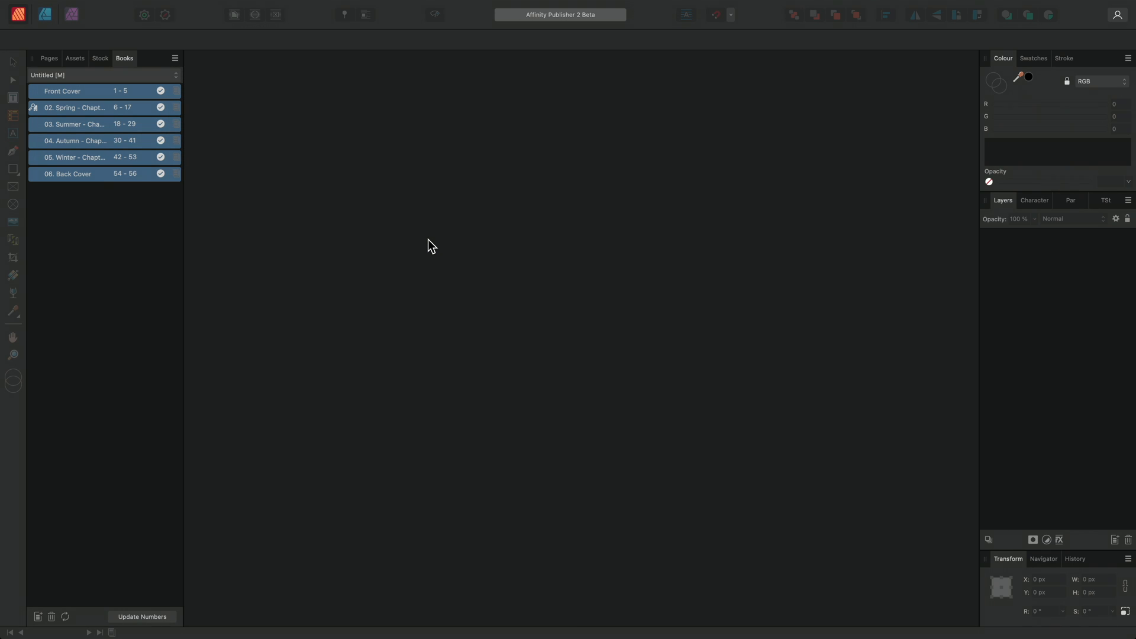
mouse_move(255, 284)
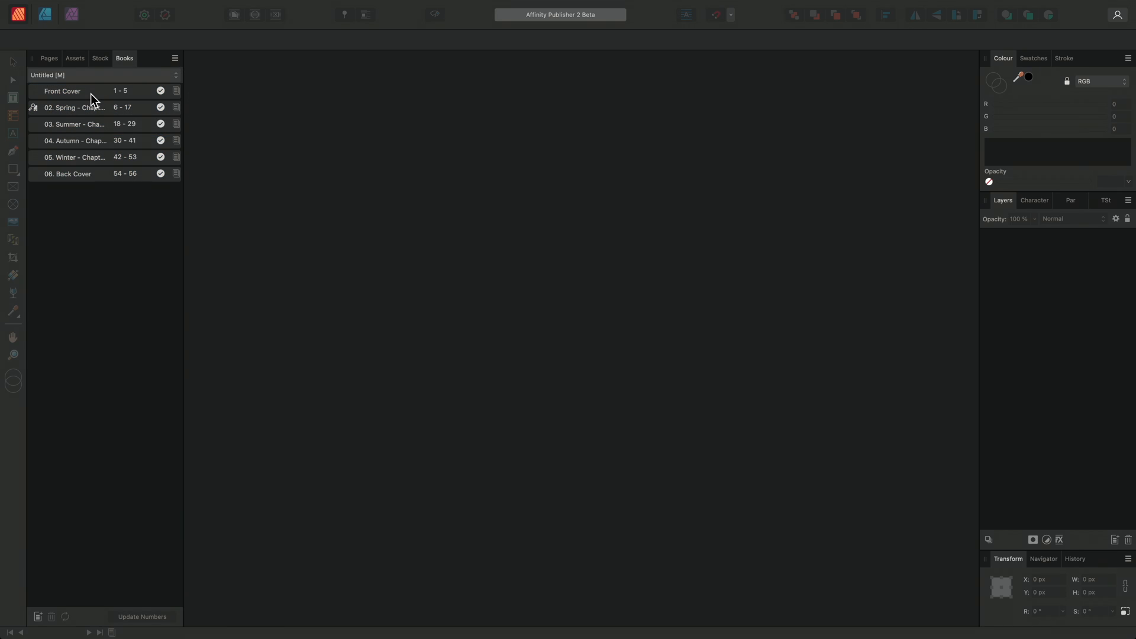
Step: Open the Front Cover chapter from the Books panel
click(61, 90)
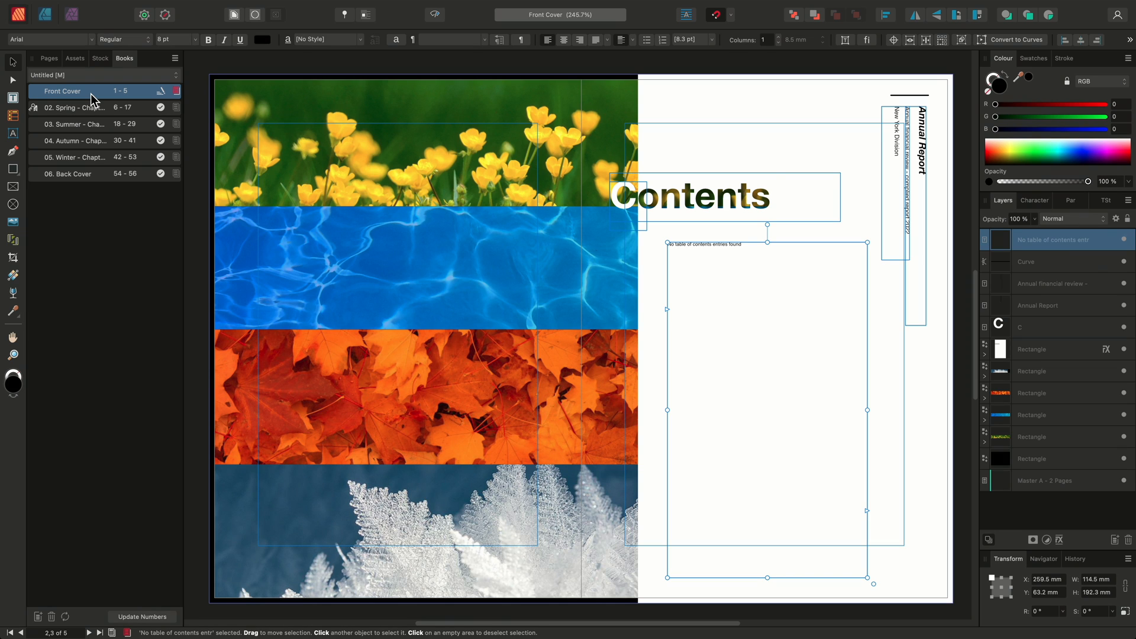
mouse_move(415, 7)
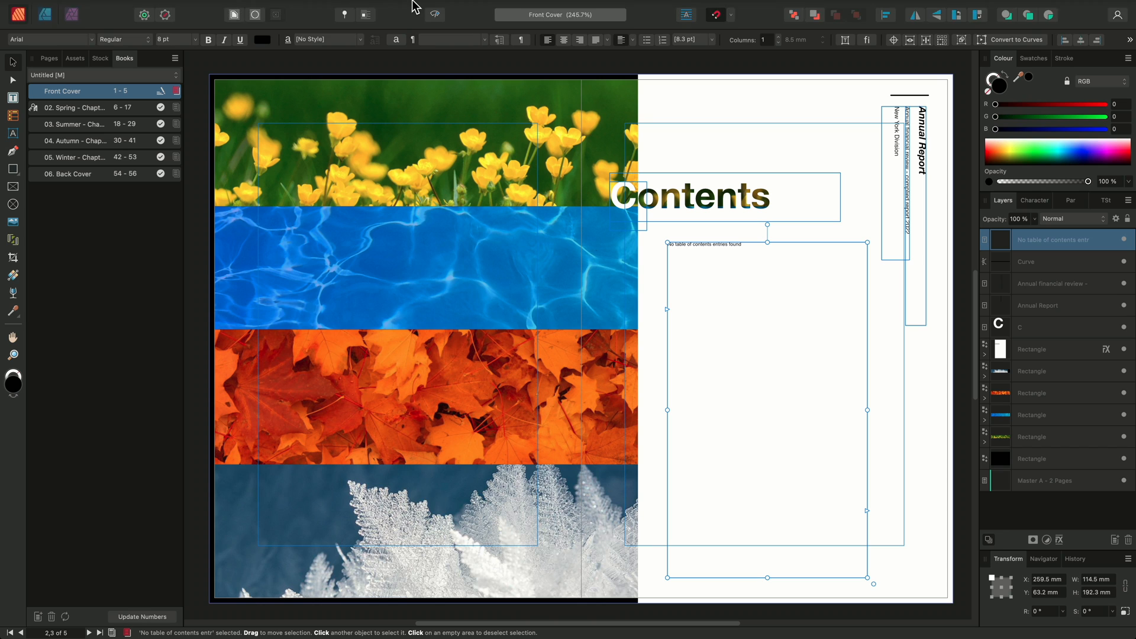
Step: Show the Table of Contents panel, set Scope to Book and update the contents
click(406, 7)
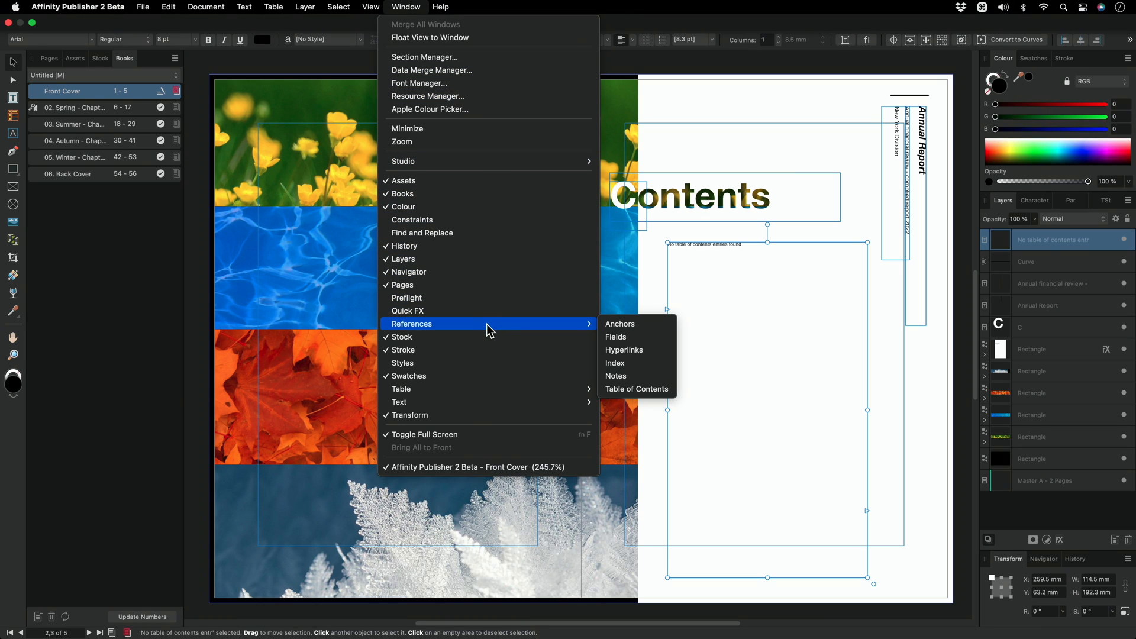
mouse_move(636, 389)
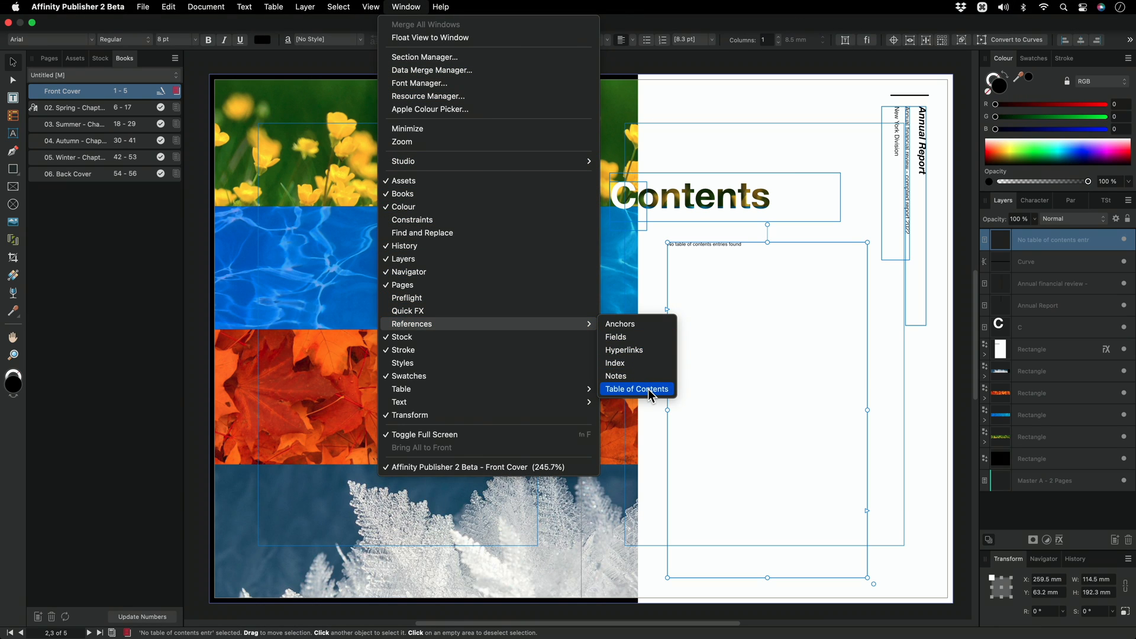
click(636, 390)
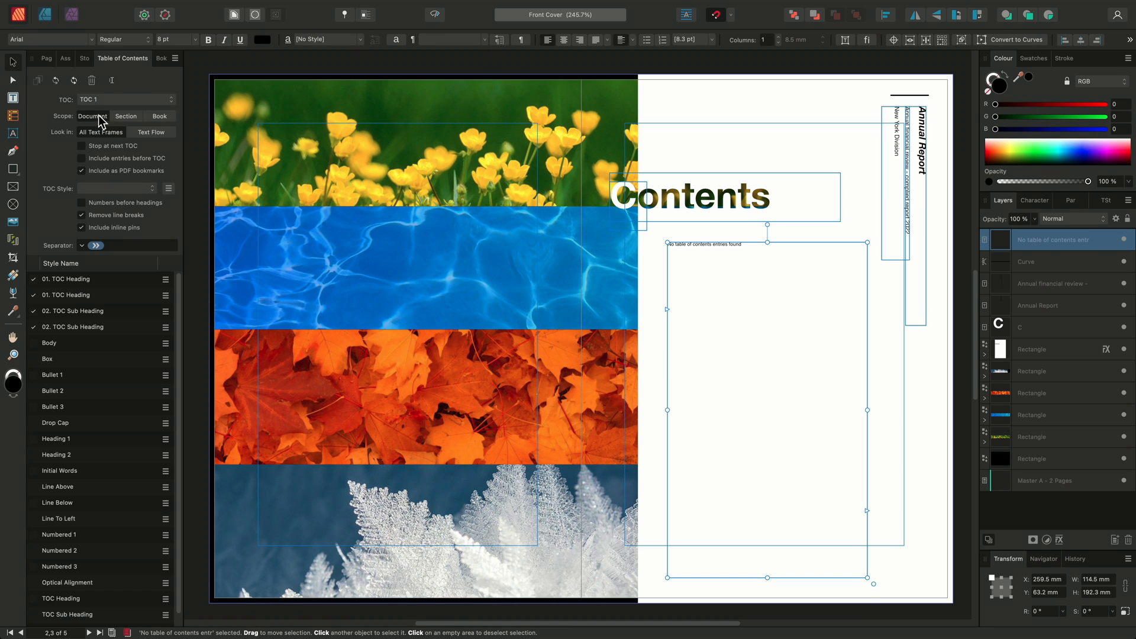
click(158, 116)
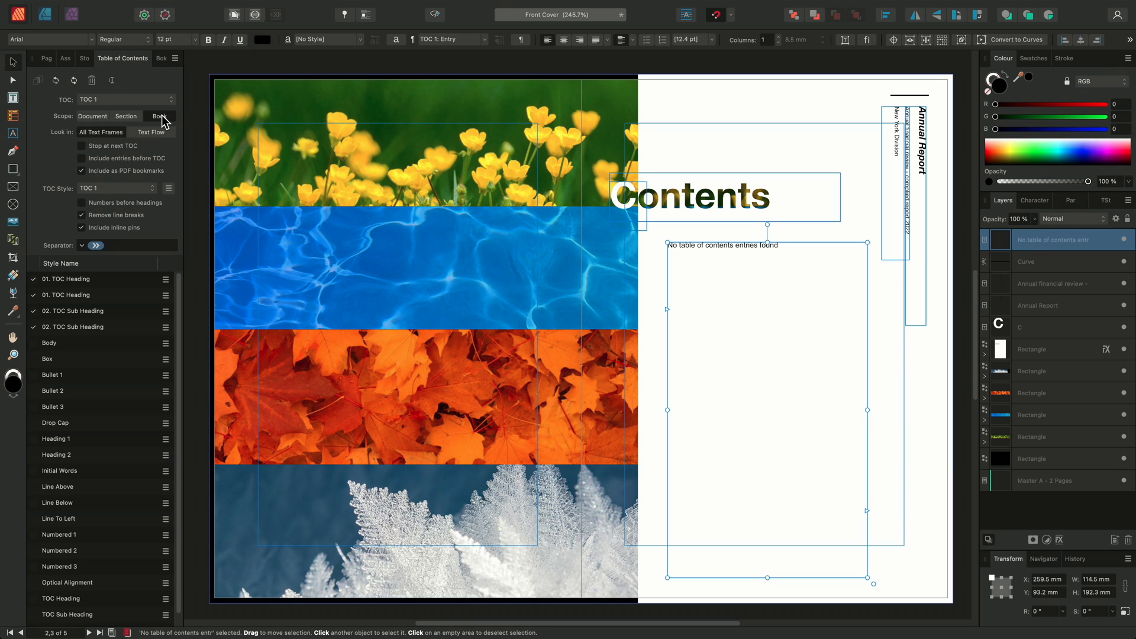
click(73, 80)
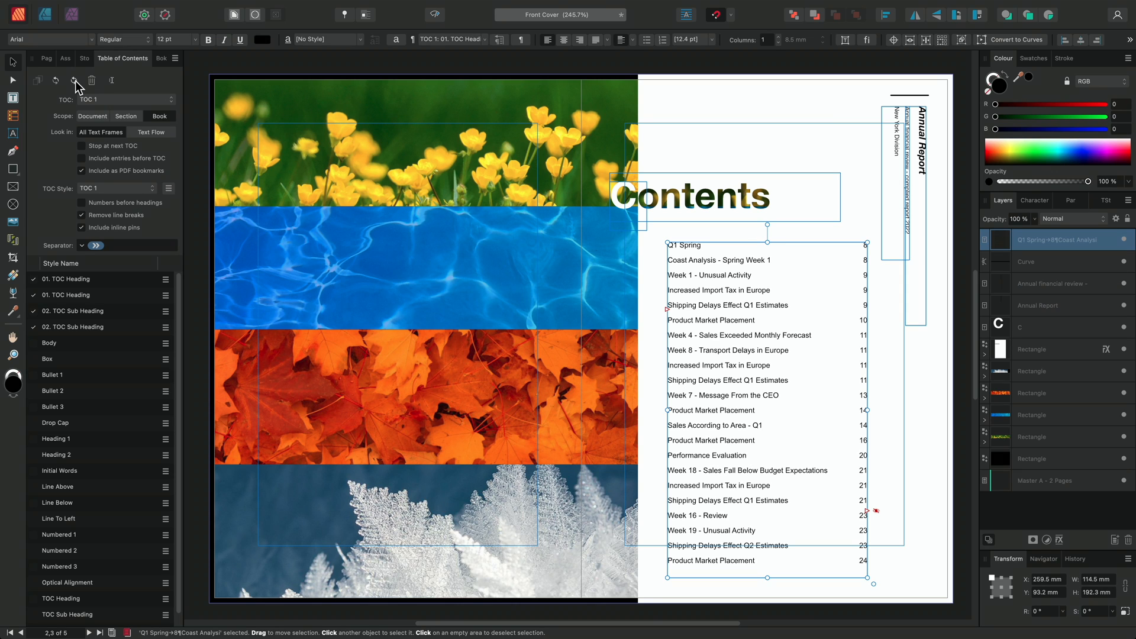
mouse_move(463, 321)
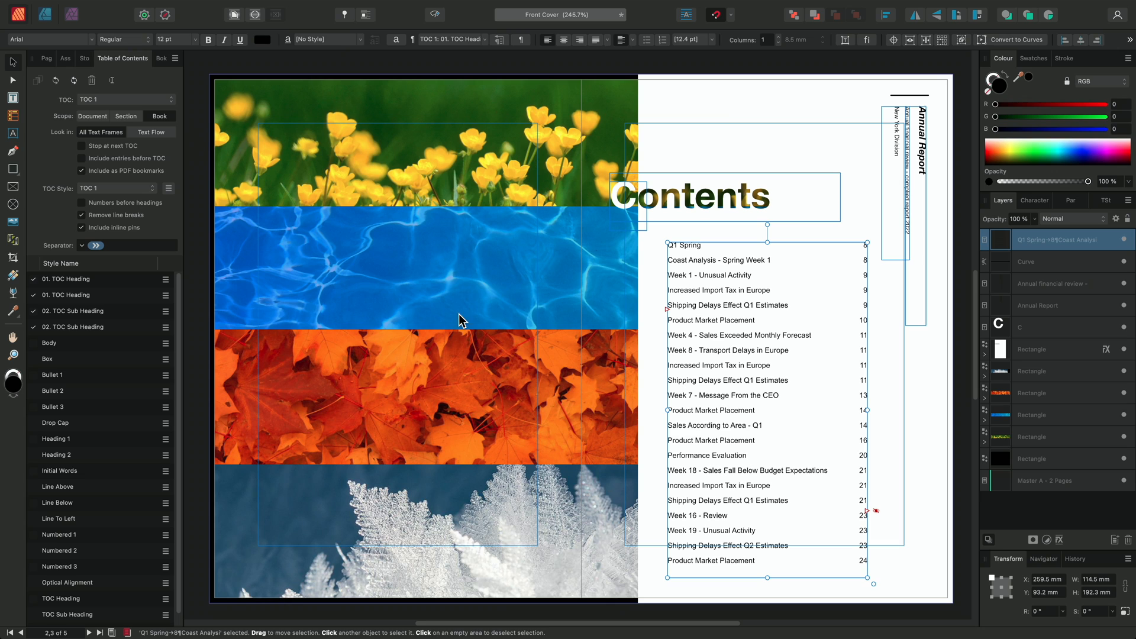
mouse_move(591, 306)
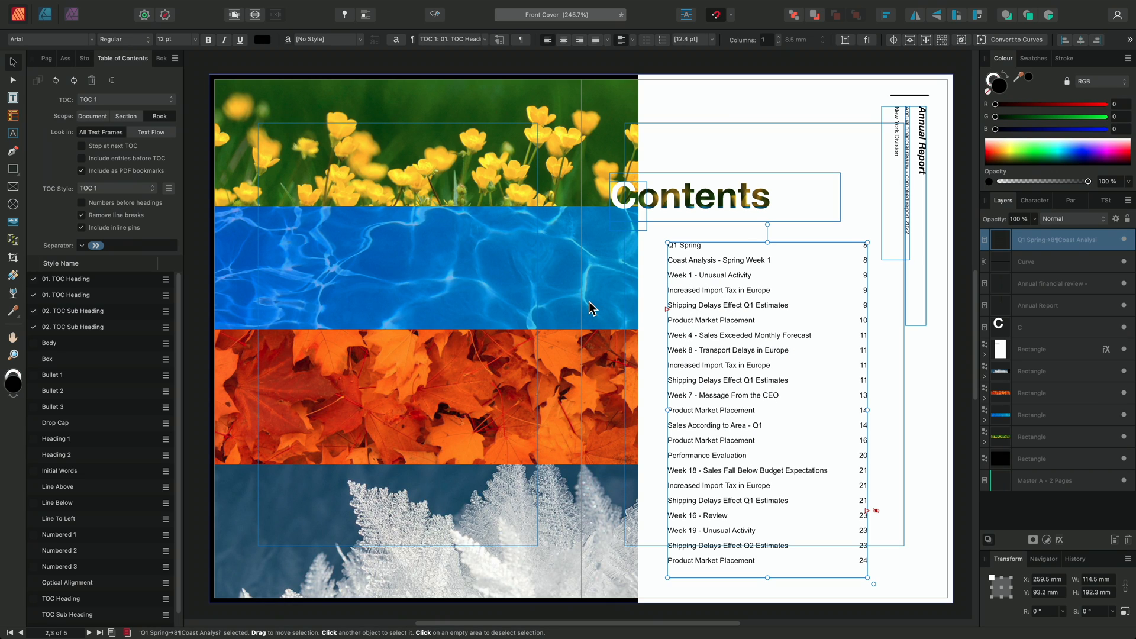
Step: Close the Front Cover chapter with Cmd+W, saving its filled Contents page
key(cmd)
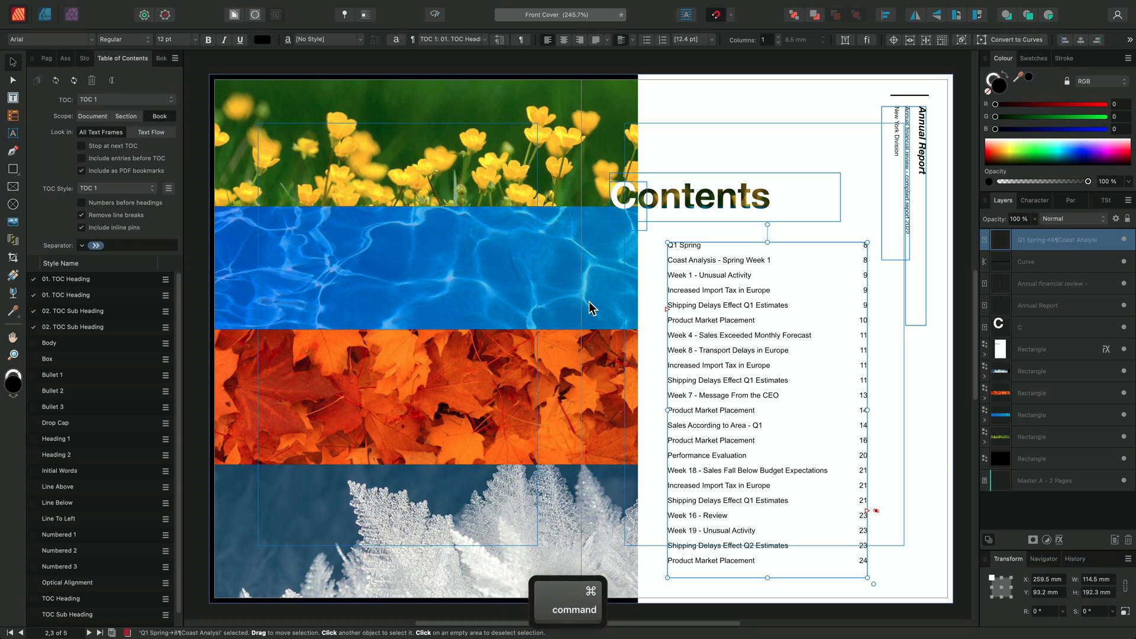
key(cmd+w)
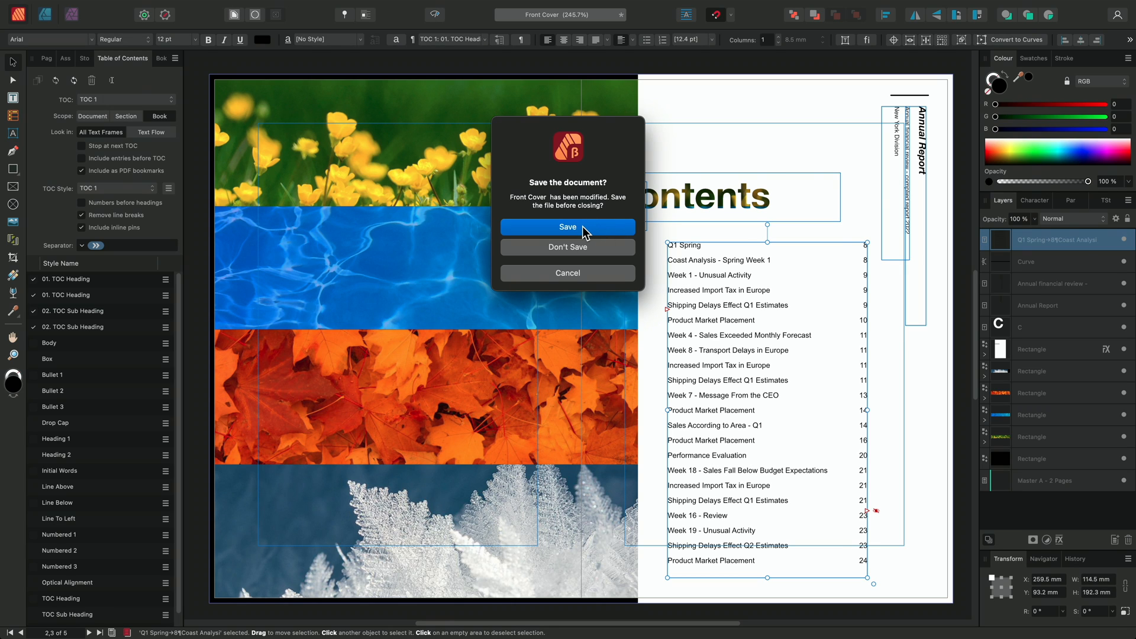
click(568, 227)
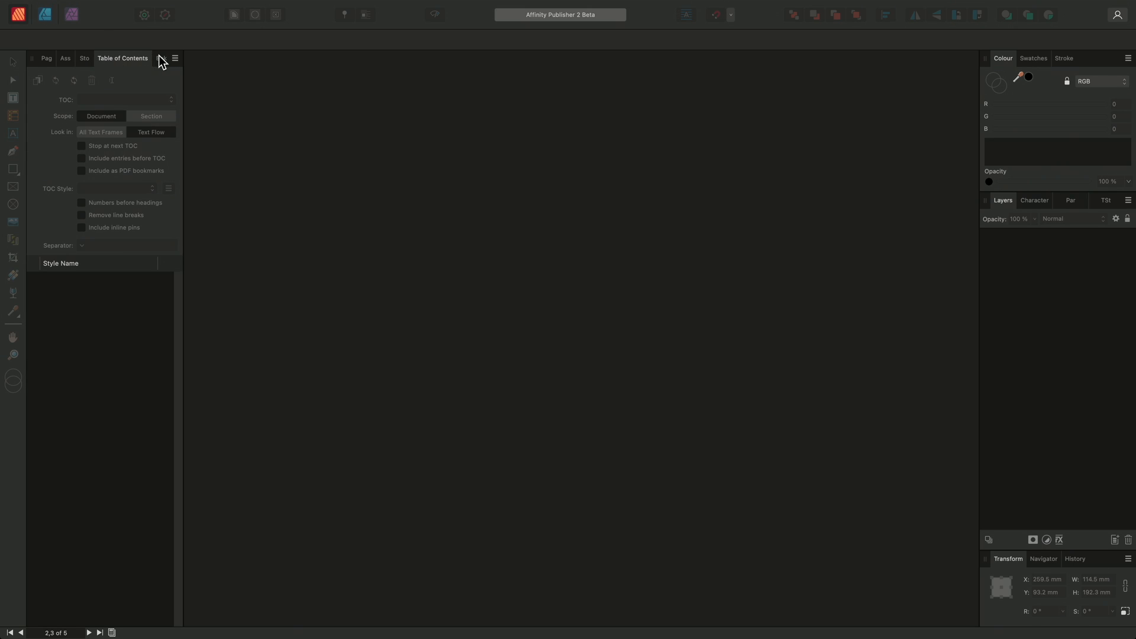
Step: Use Save Book As to store the book as 'Final Report V1.0' in Books Example V1.0 LL
click(175, 57)
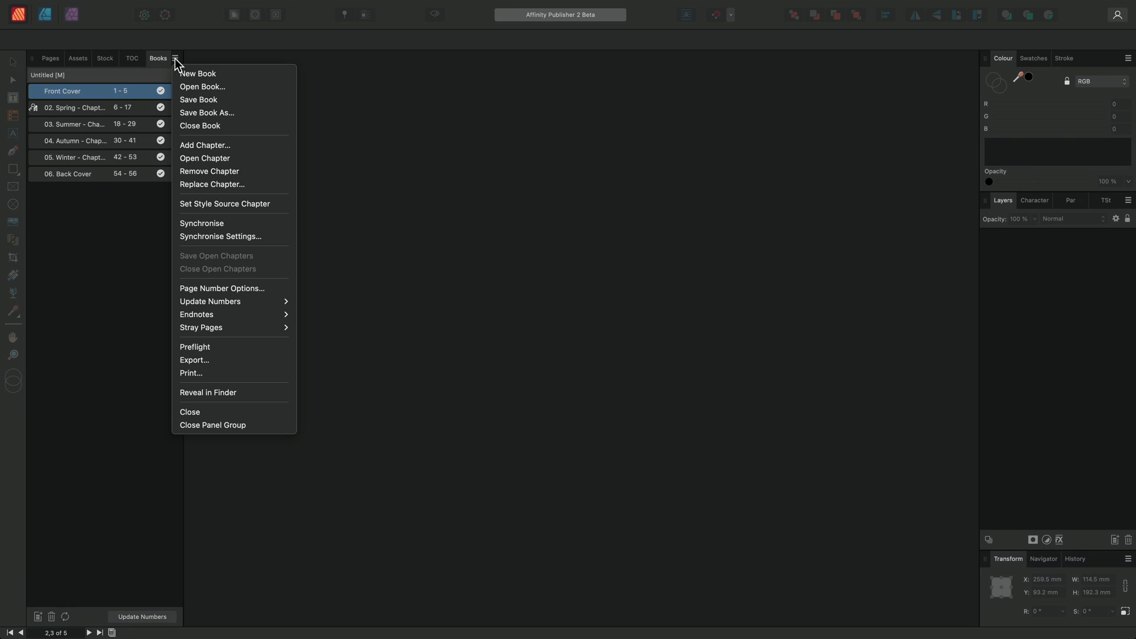
mouse_move(254, 119)
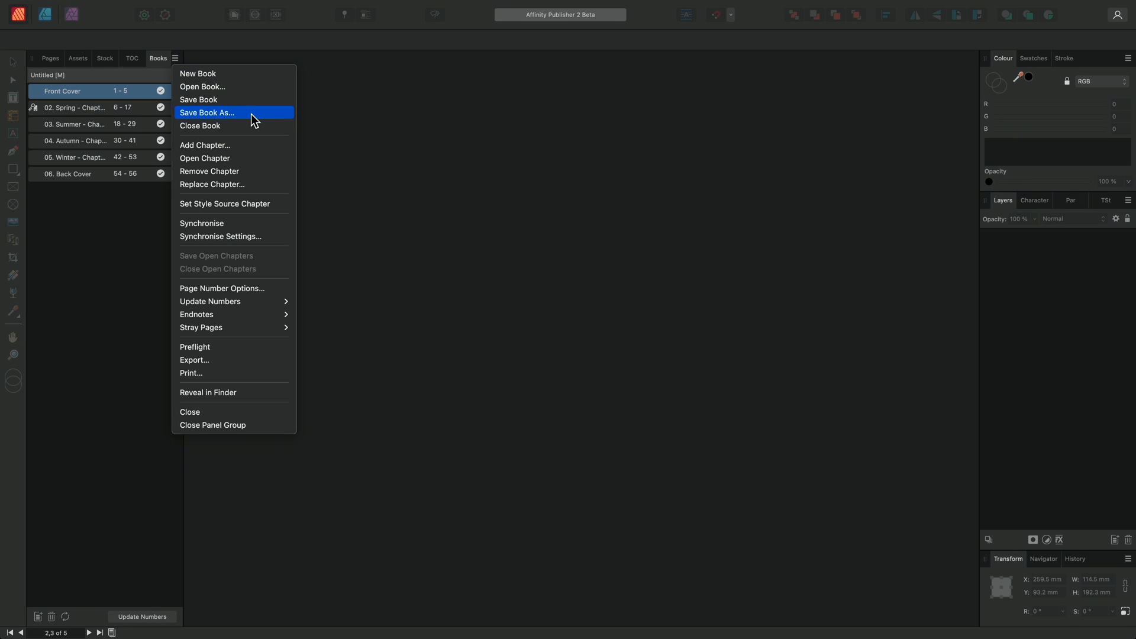
click(206, 113)
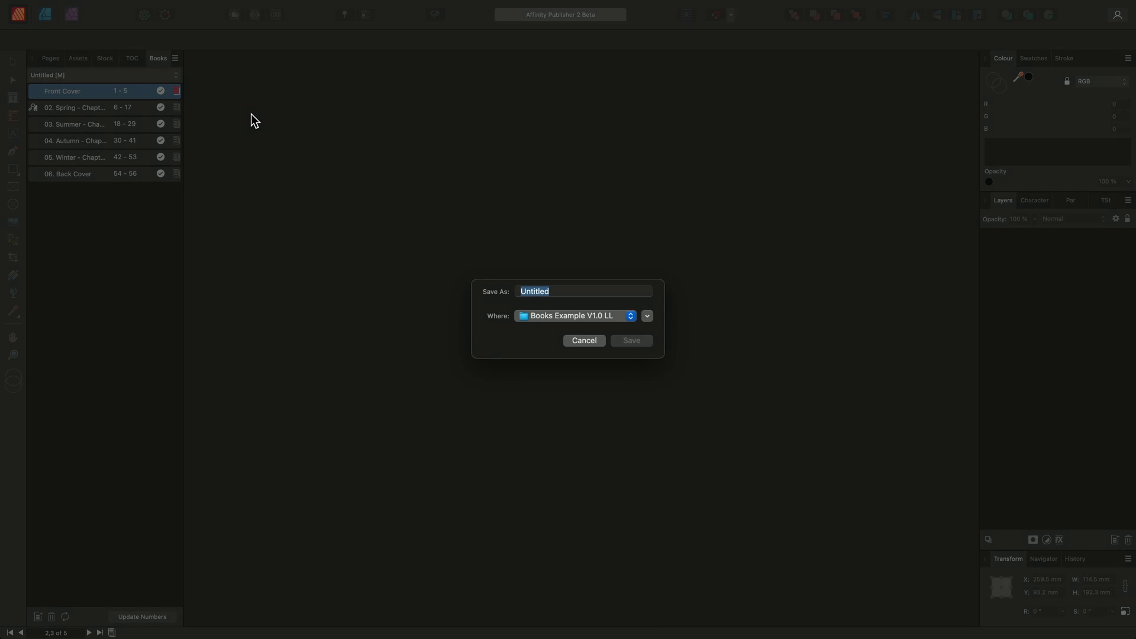
text(Final Report V1.0)
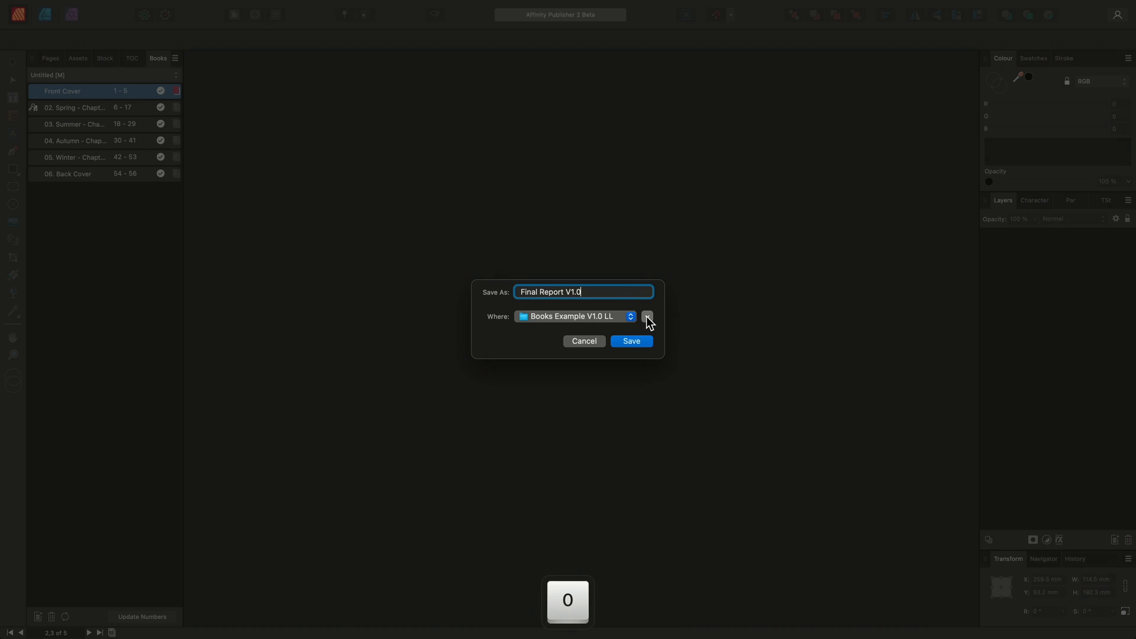
click(645, 316)
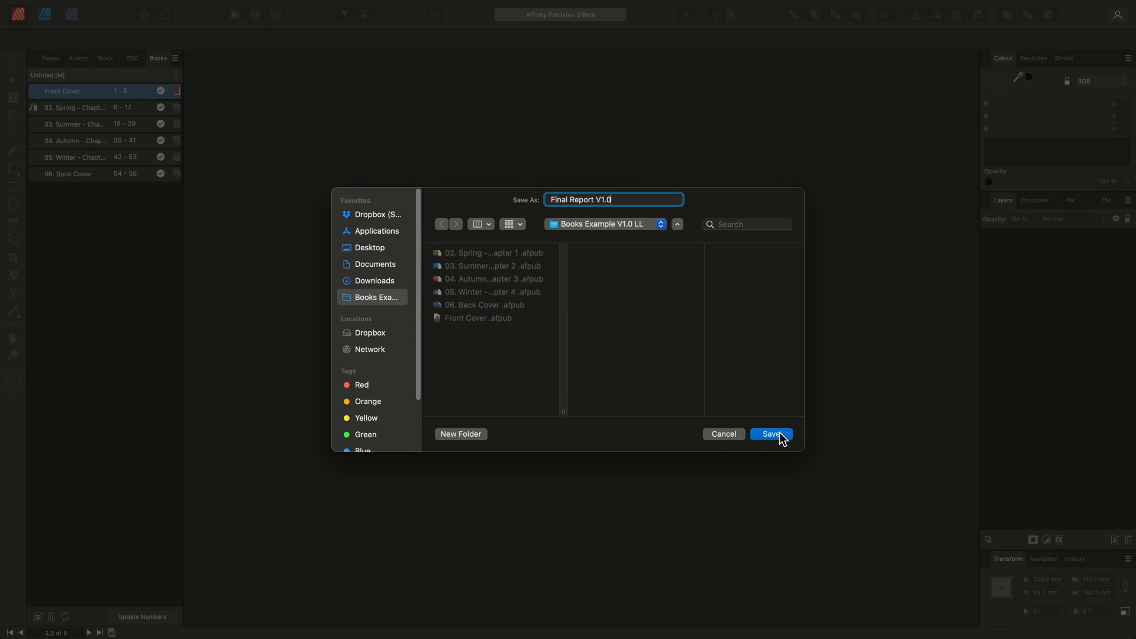
click(770, 433)
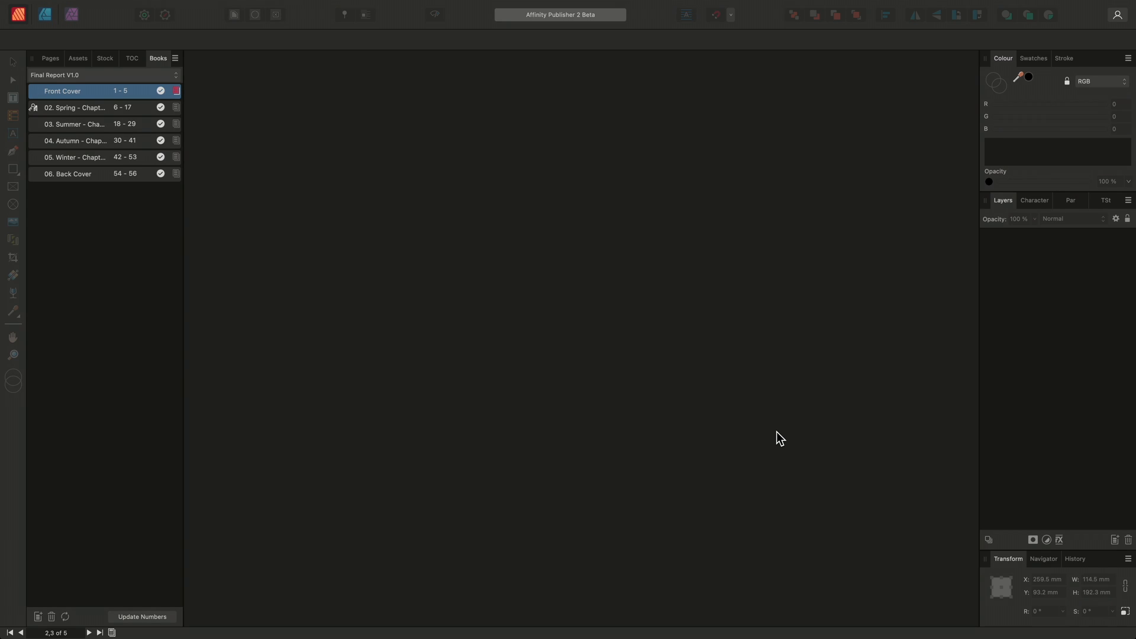
Step: Export the book as PDF with the PDF (for print) preset and All Chapters area
click(174, 58)
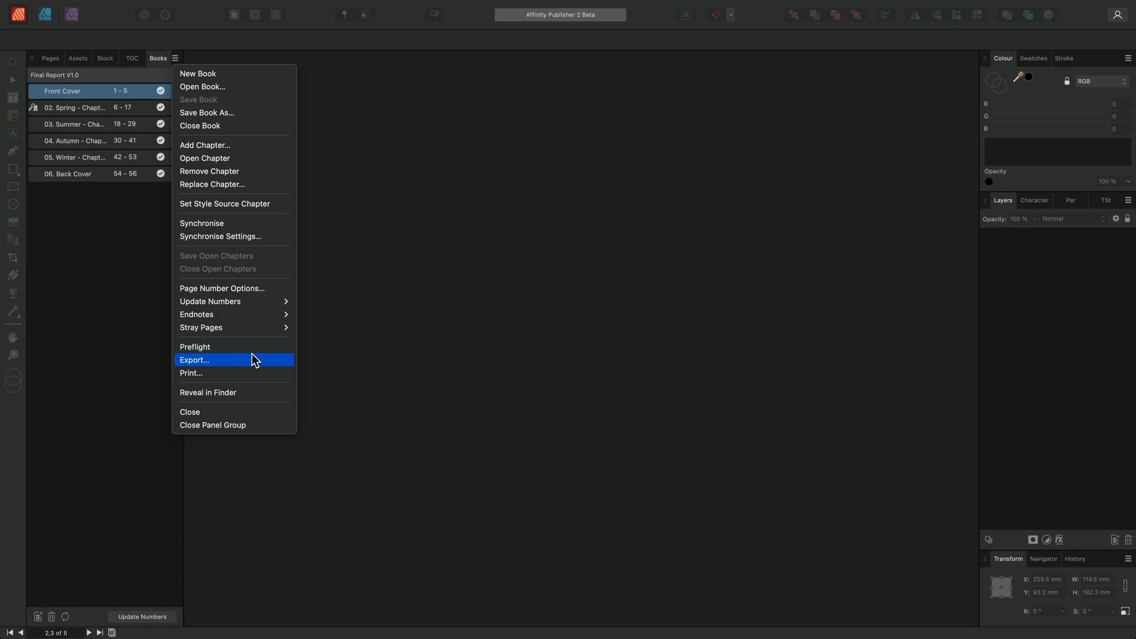
click(194, 359)
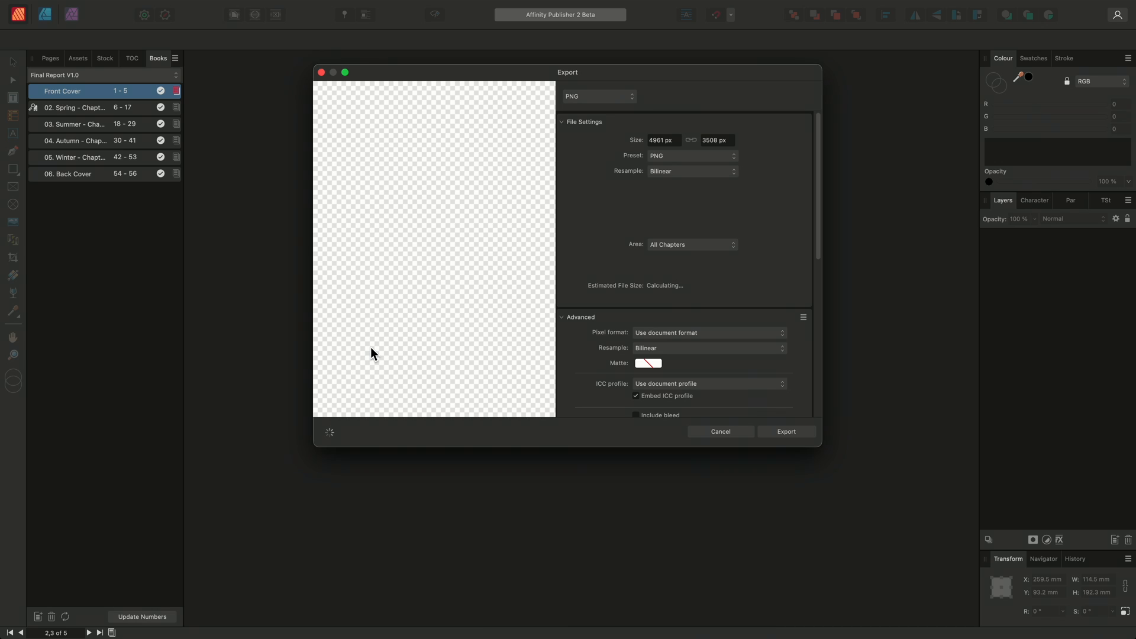
click(598, 96)
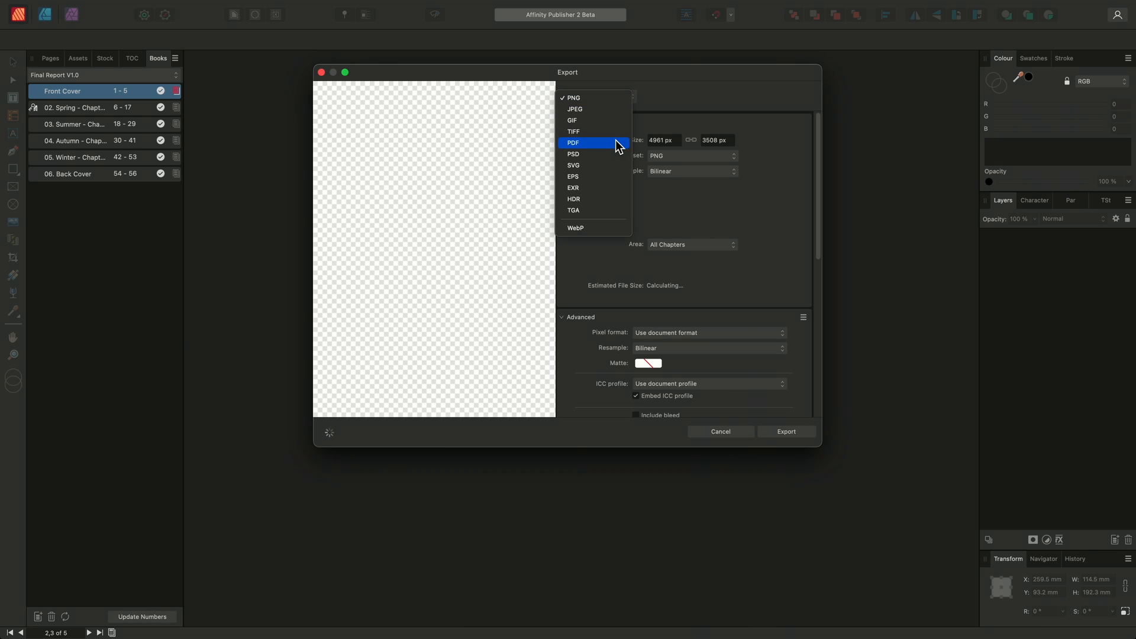
click(573, 142)
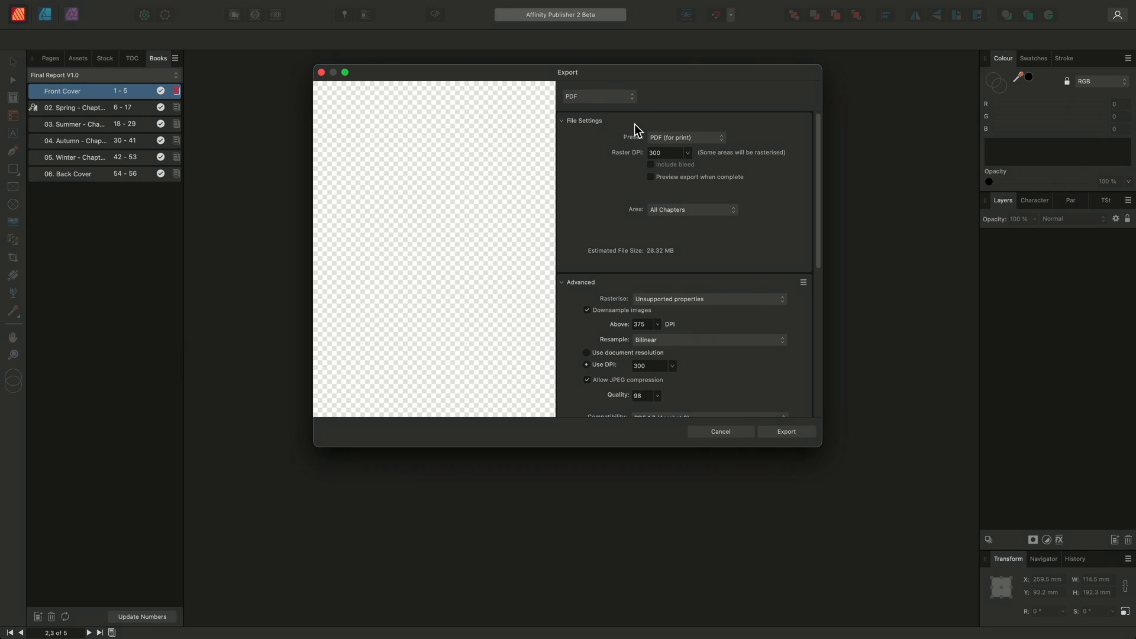
click(684, 137)
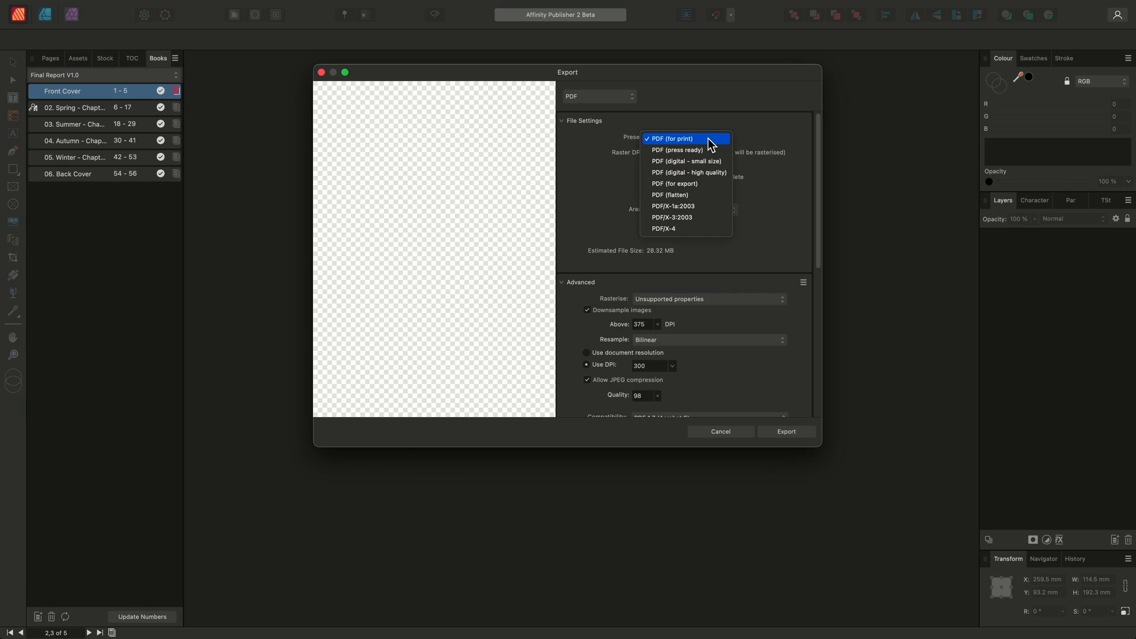
click(671, 139)
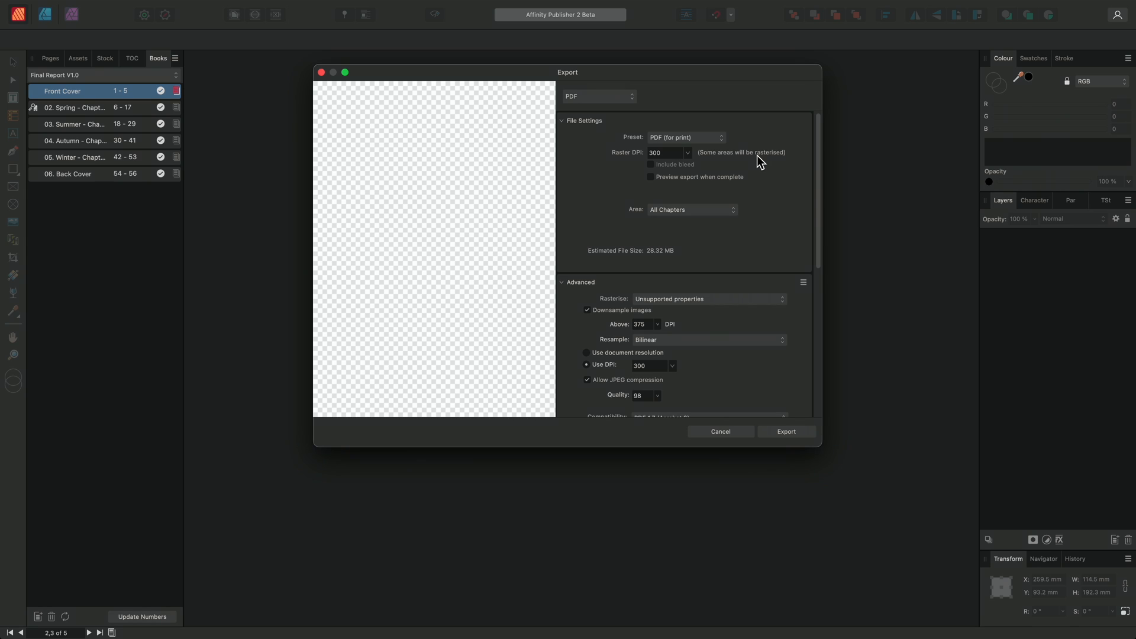
click(691, 209)
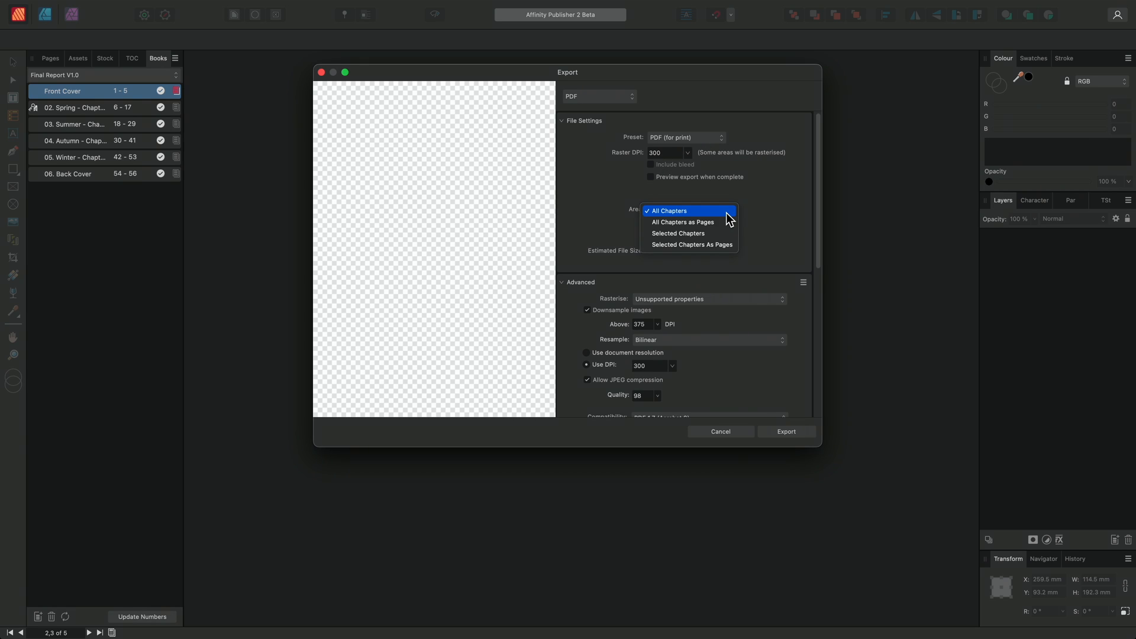
click(667, 210)
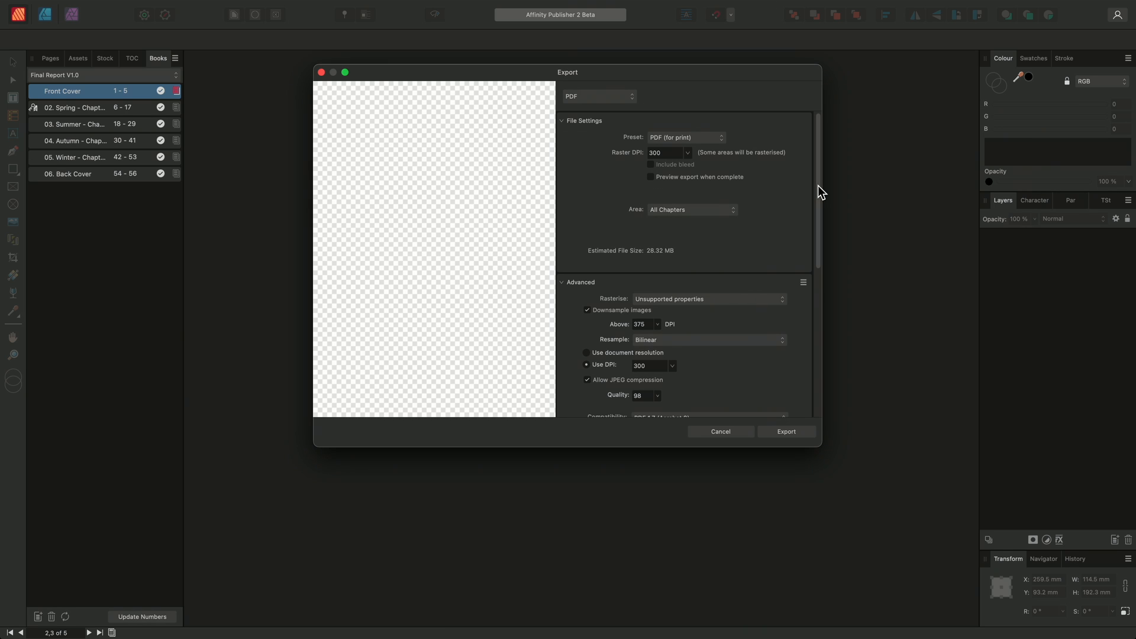
Step: Set Colour Space to CMYK with the Coated FOGRA39 (ISO 12647-2:2004) profile, then export
scroll(down, 3)
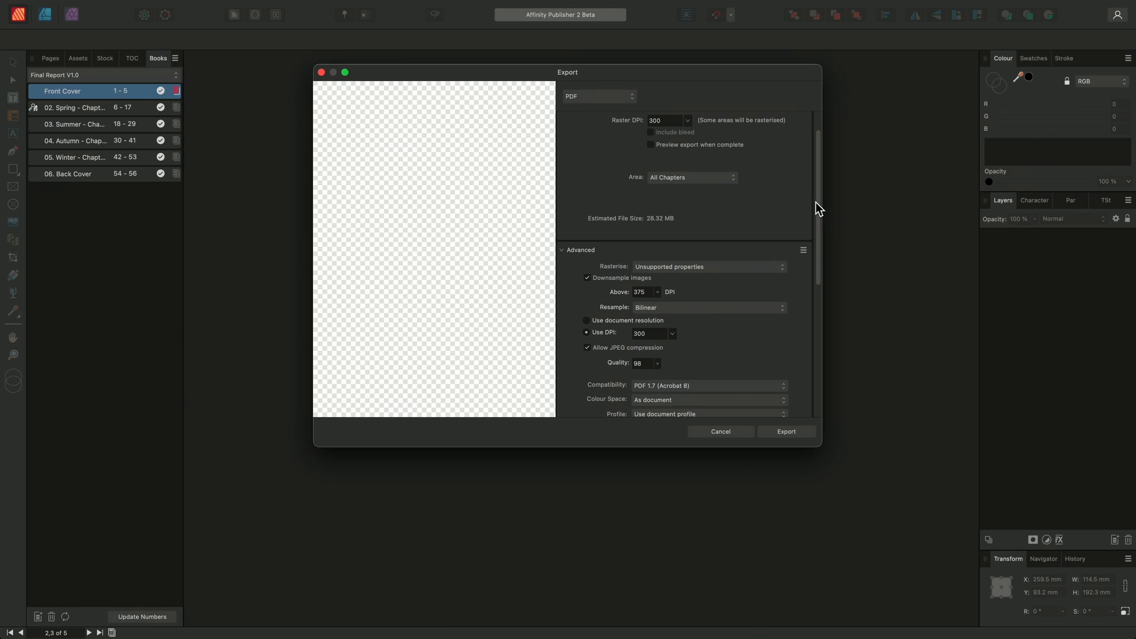
scroll(down, 3)
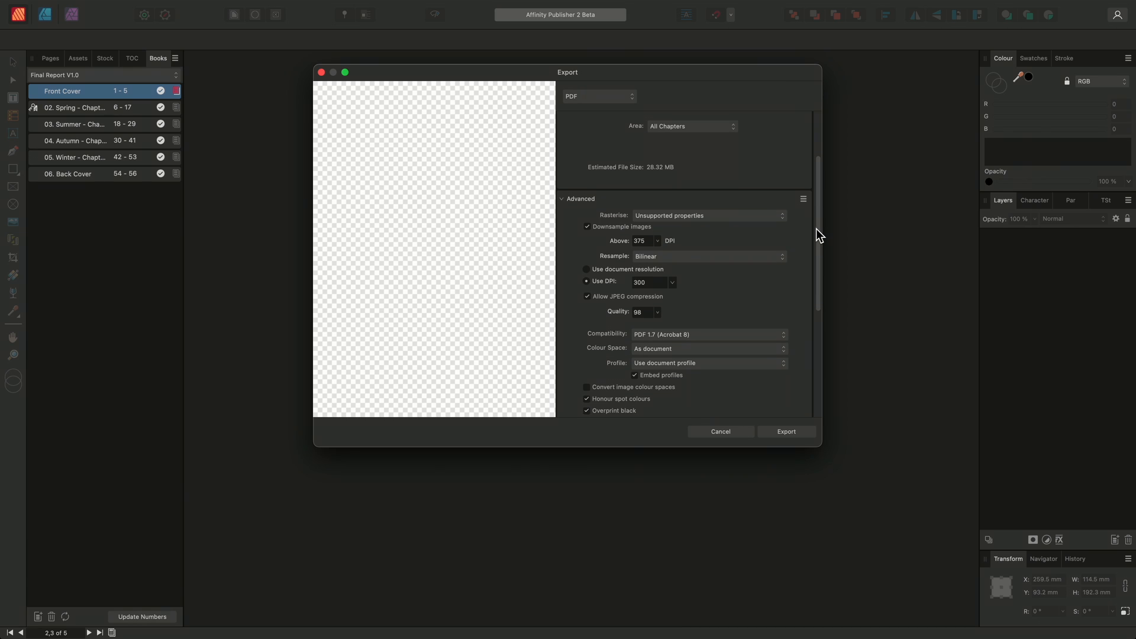
scroll(down, 3)
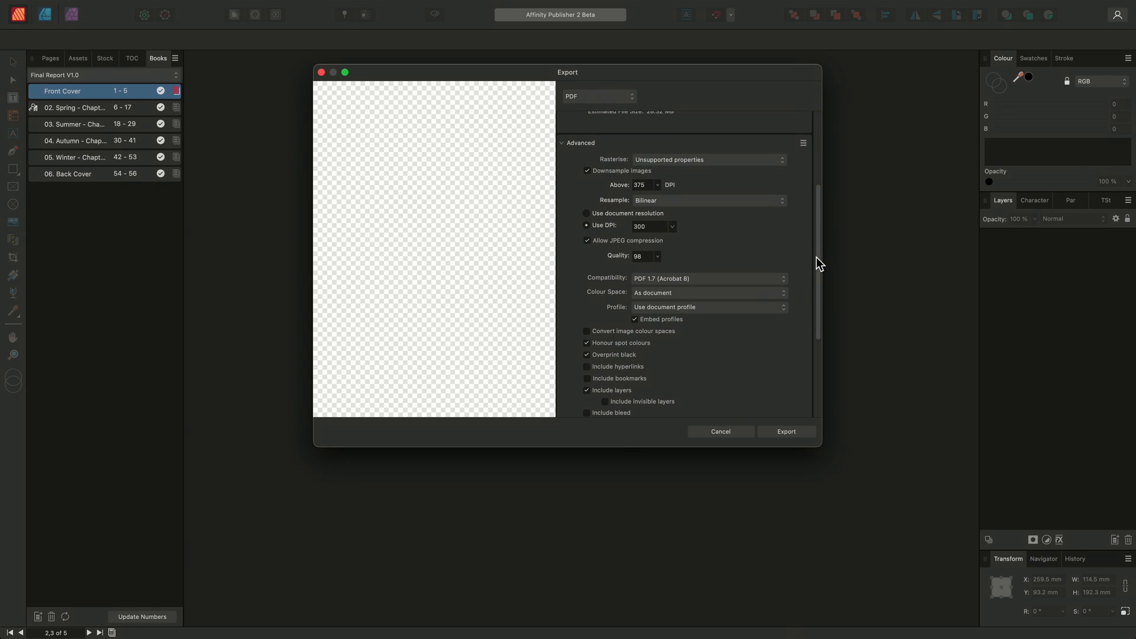
scroll(down, 3)
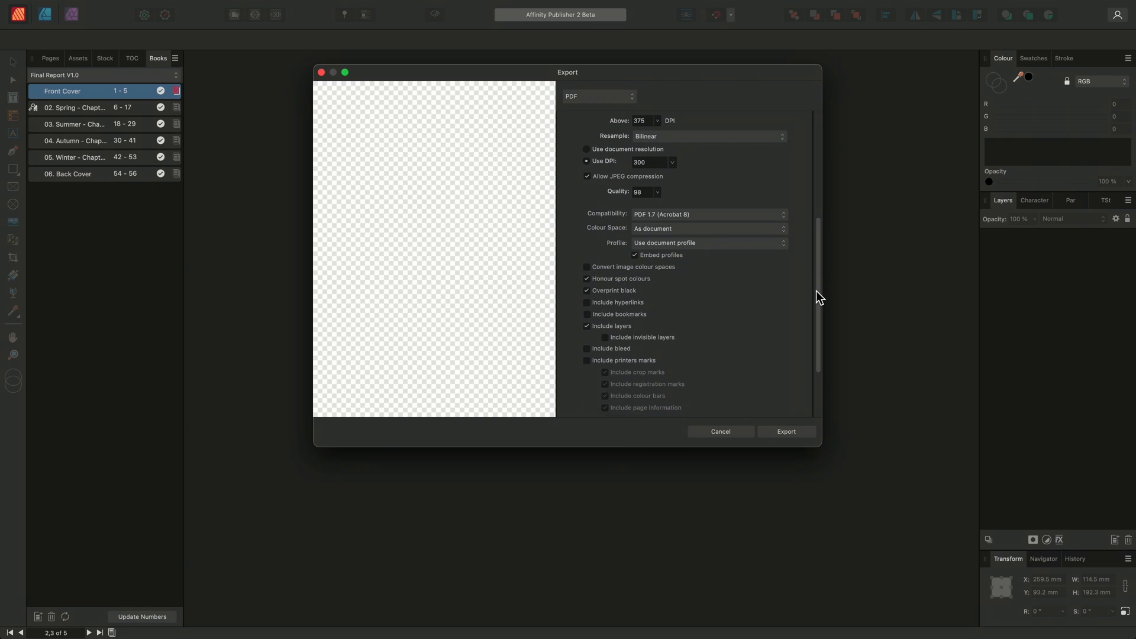
scroll(down, 3)
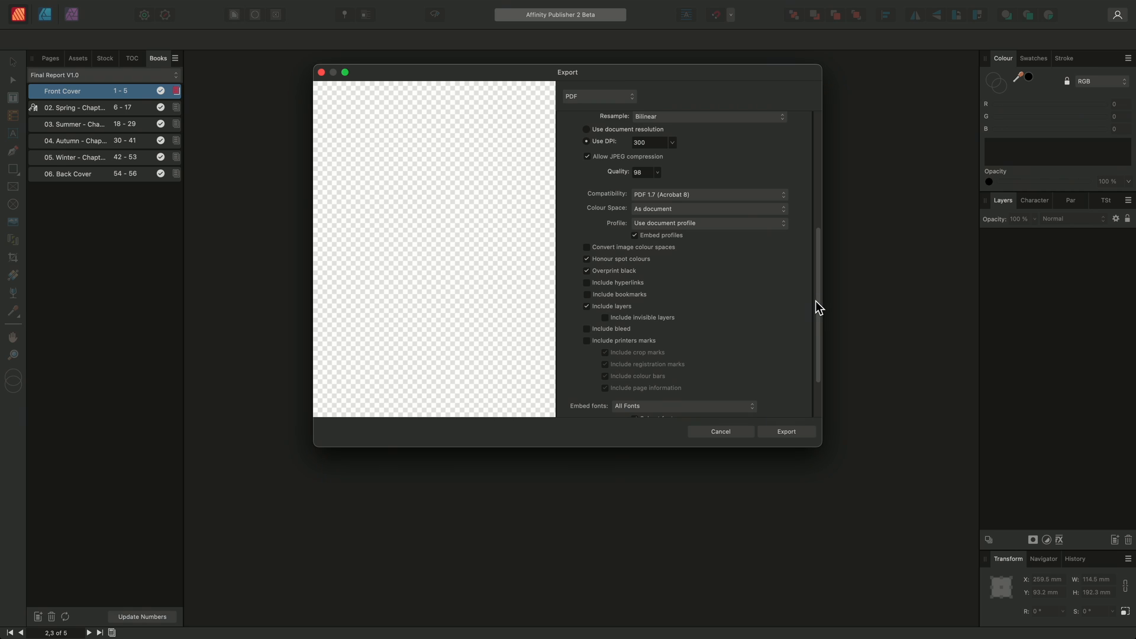
click(707, 208)
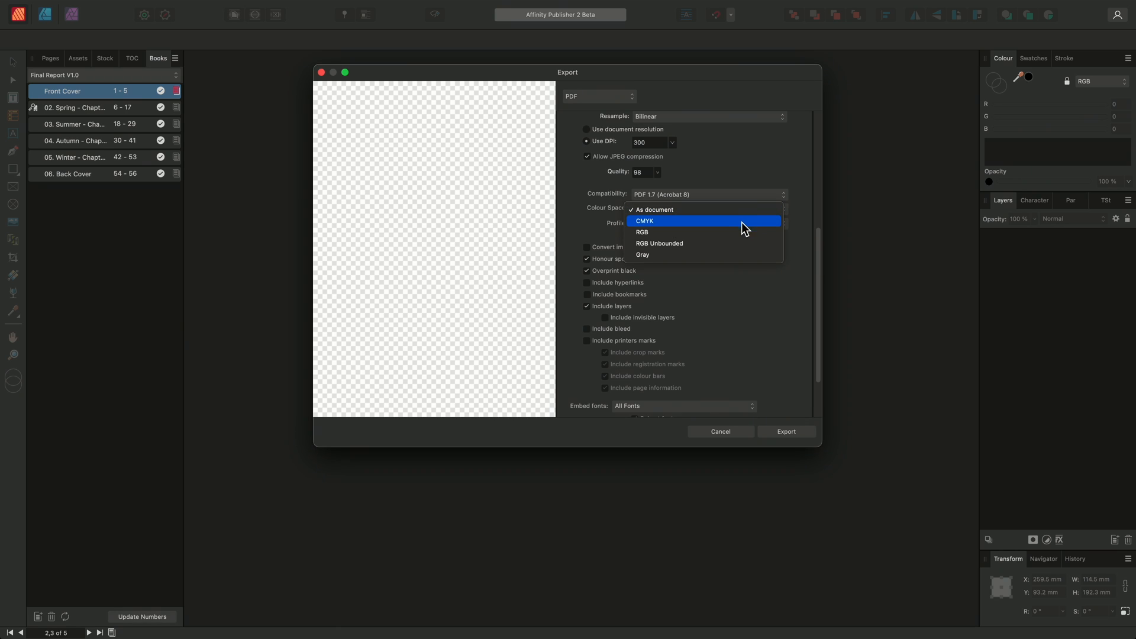
click(644, 221)
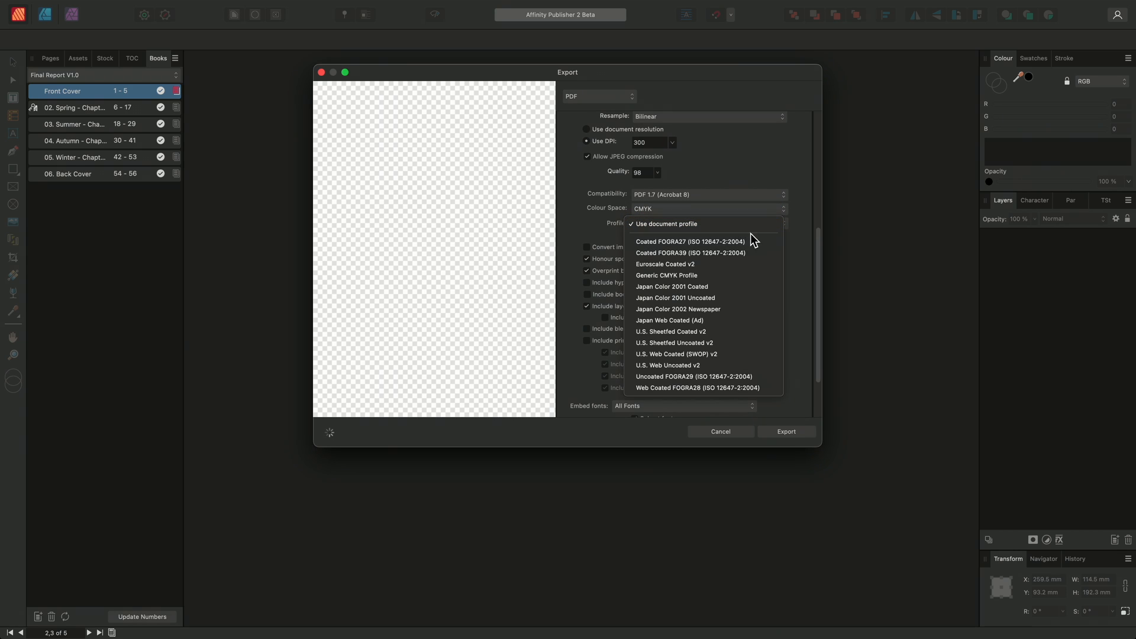
click(688, 252)
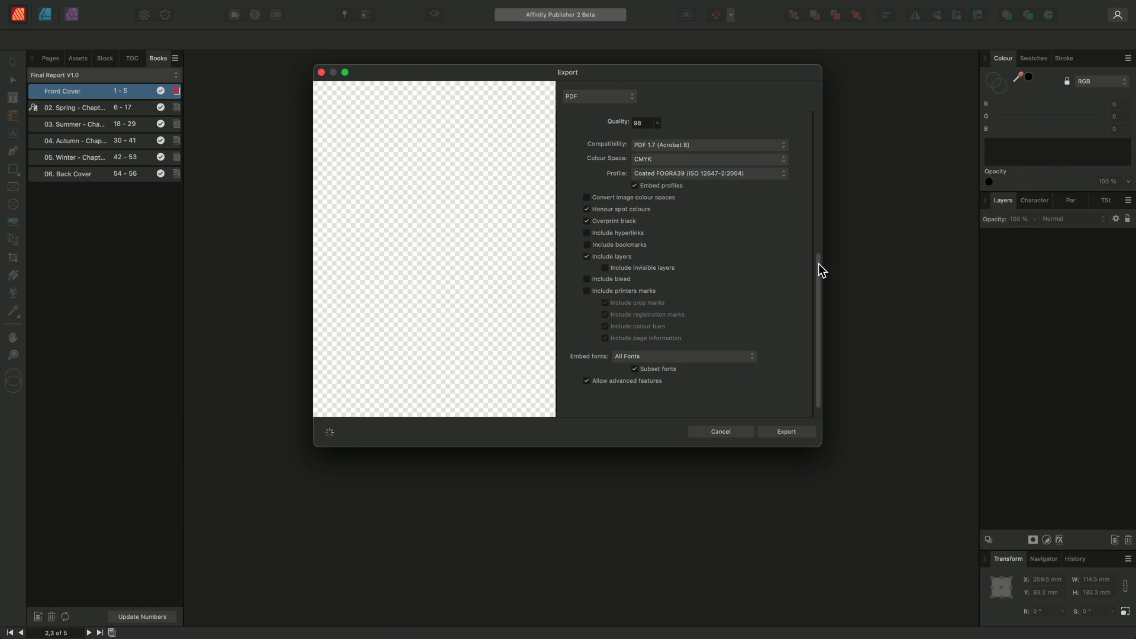
scroll(down, 3)
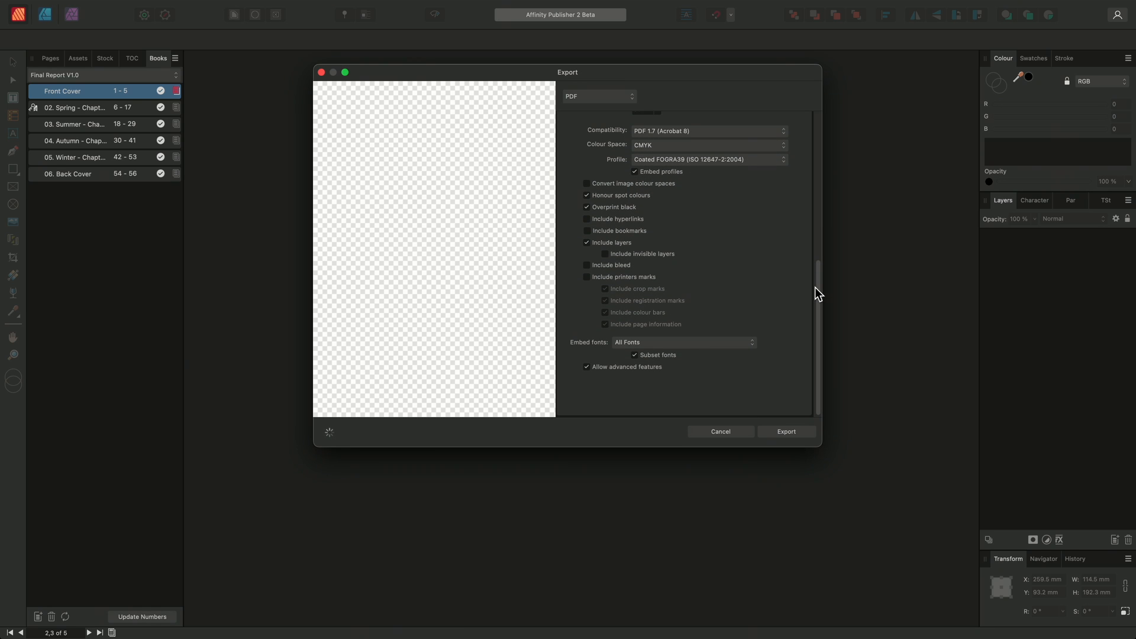
click(785, 432)
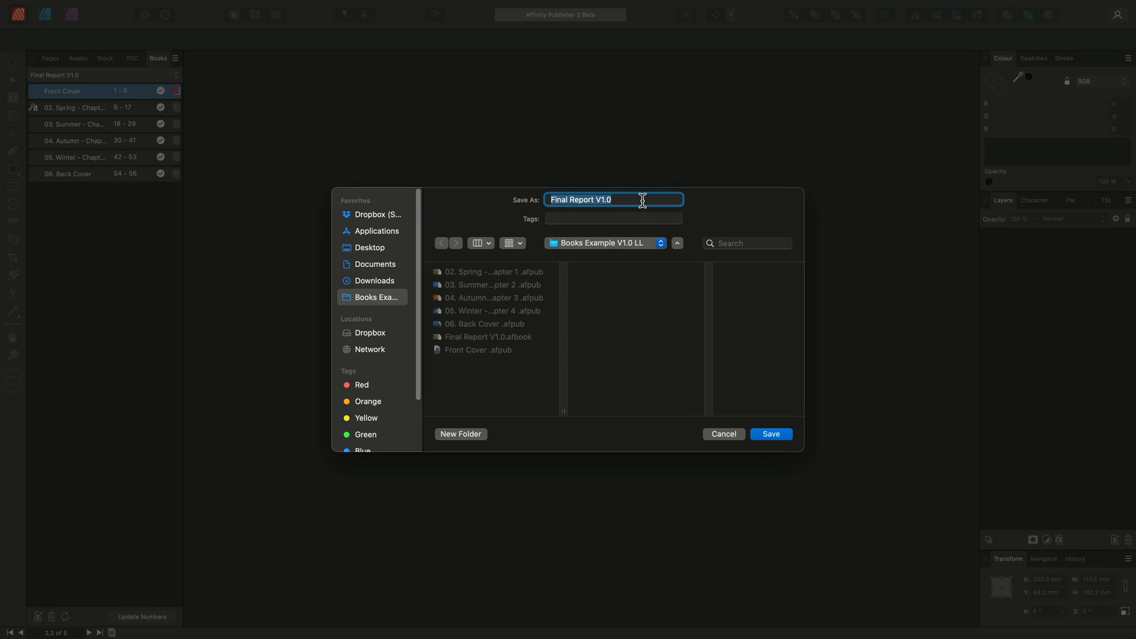
Step: Name the export 'Final Report V1.0 PDF' and save it to start the export
text(PDF)
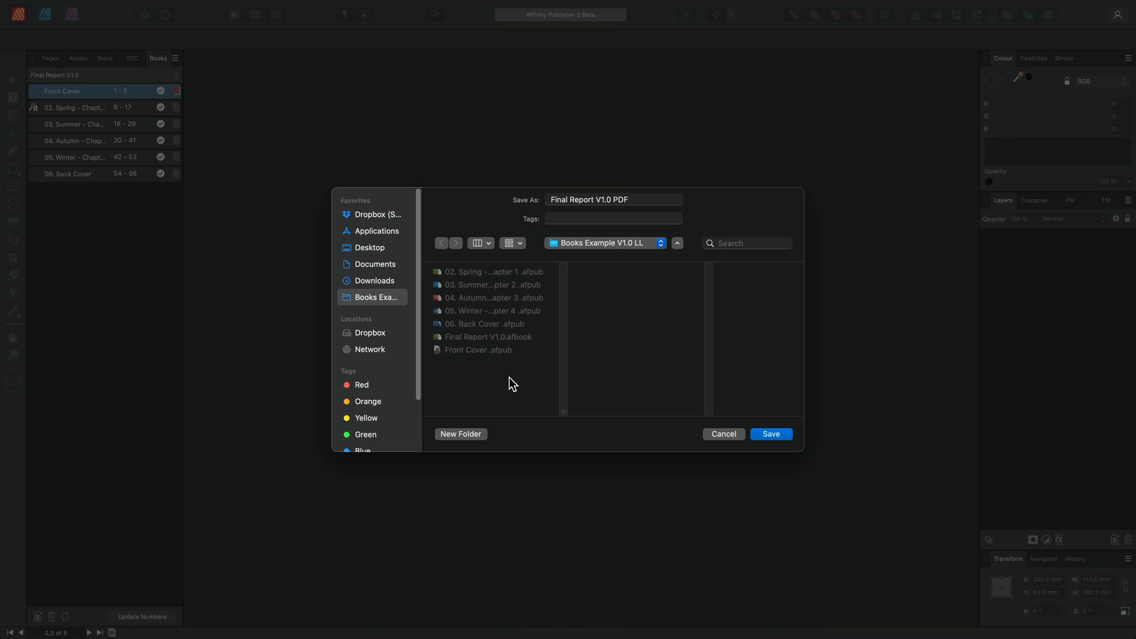
mouse_move(772, 433)
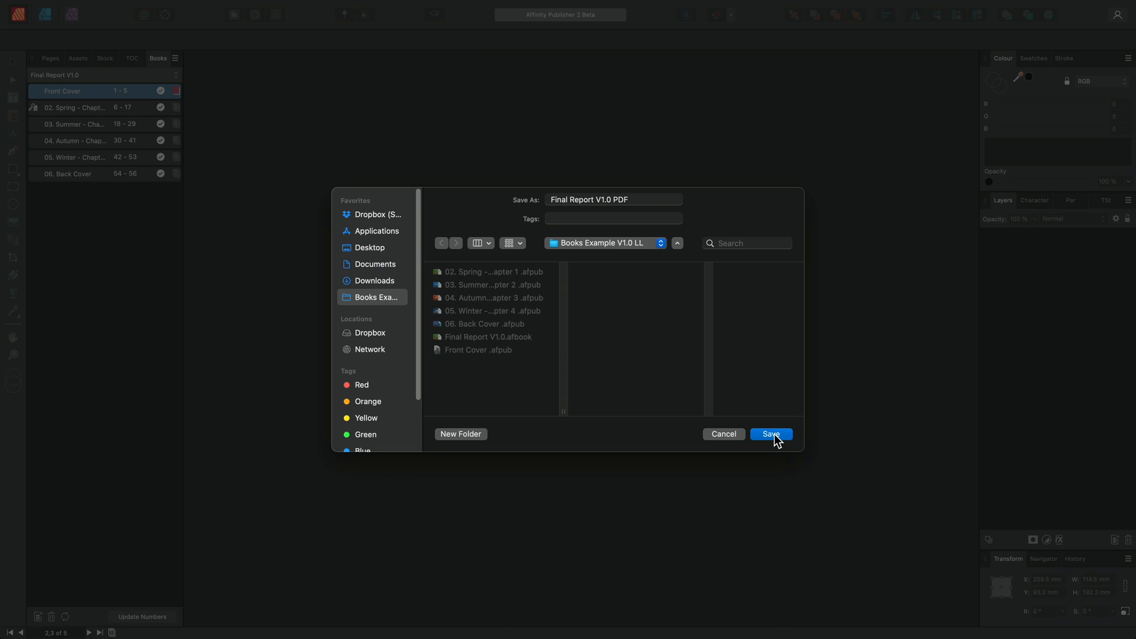
click(770, 433)
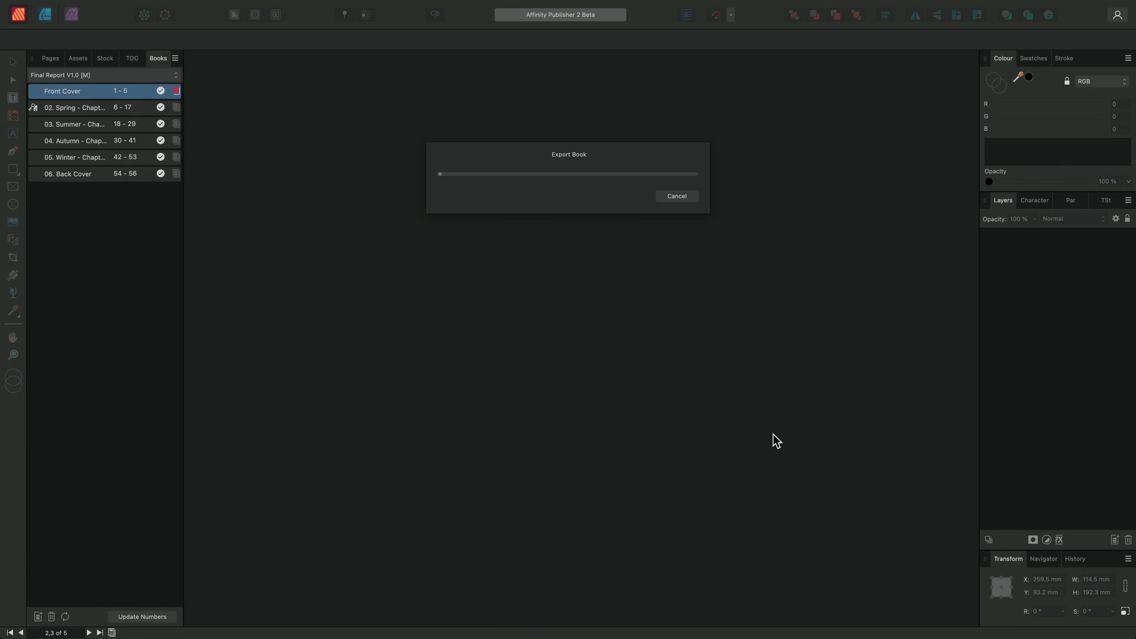